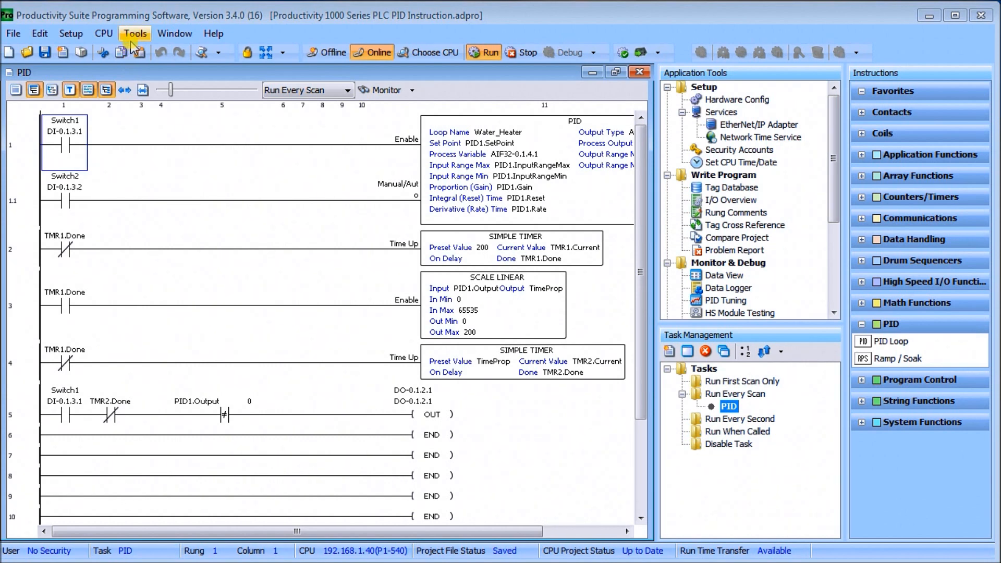
# Inspect the P1-04THM thermocouple module's Type J channel tags in Hardware Config, closing without changes.
pyautogui.click(70, 33)
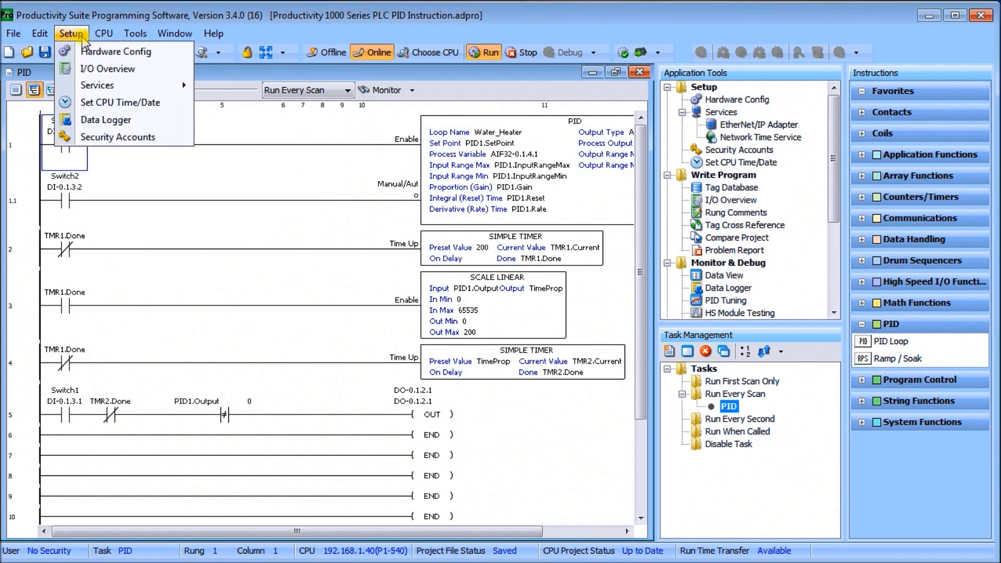
pyautogui.click(115, 51)
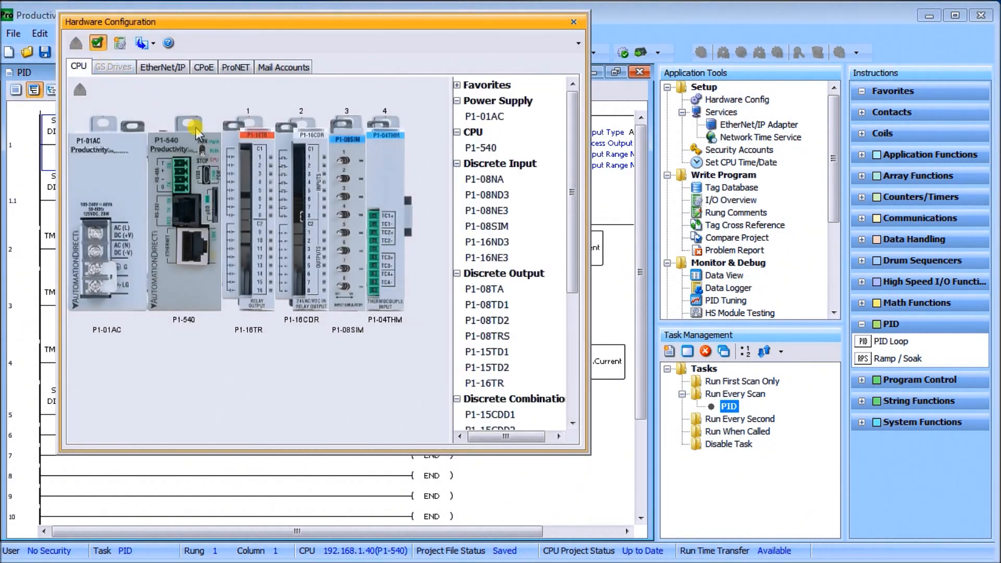
pyautogui.click(381, 159)
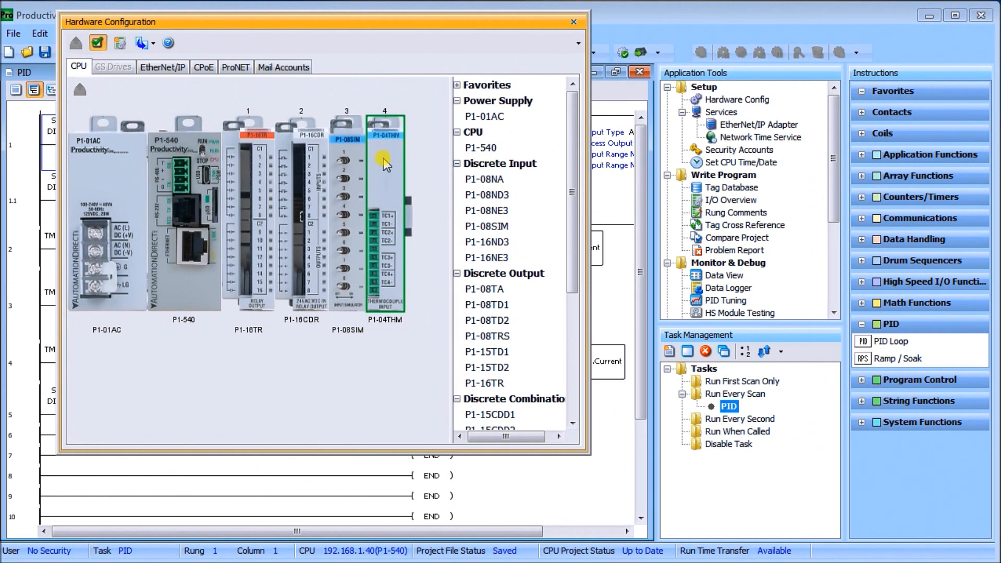
pyautogui.moveTo(226, 99)
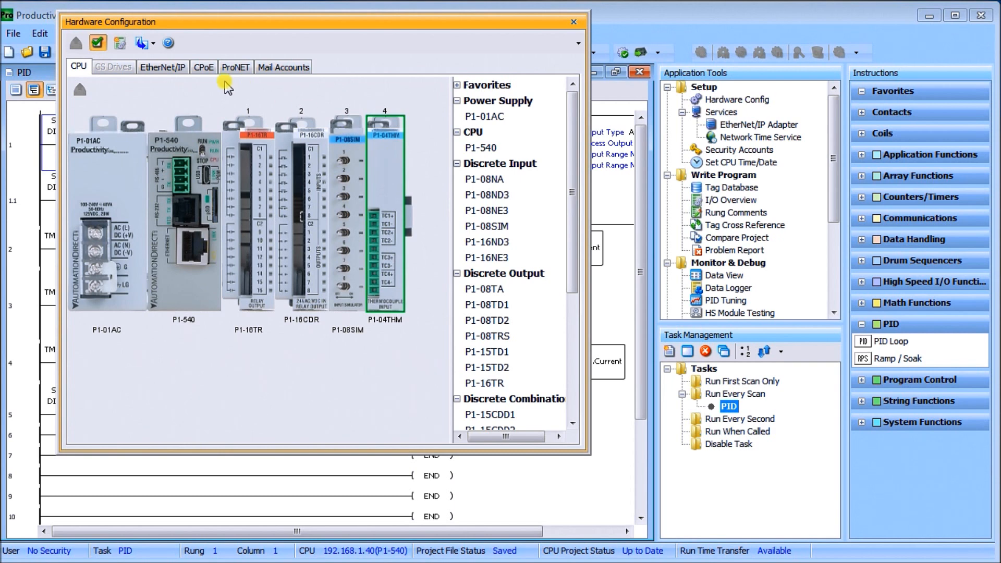
pyautogui.moveTo(388, 177)
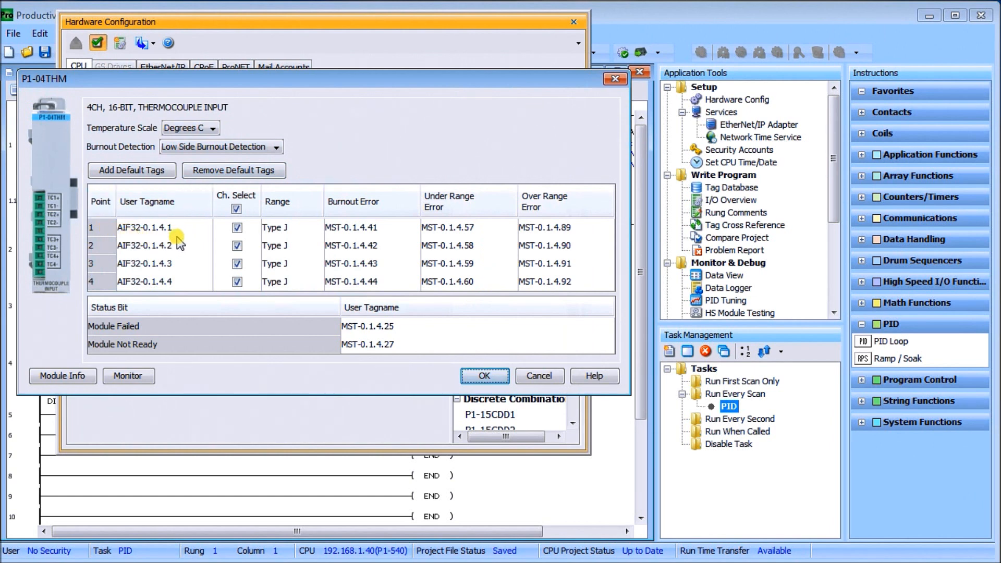
pyautogui.moveTo(128, 136)
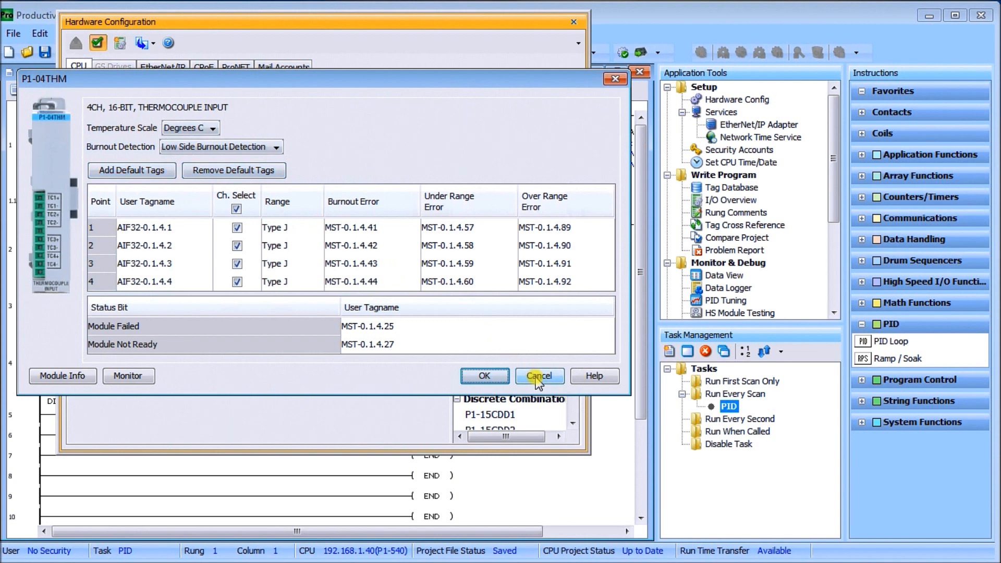
pyautogui.click(539, 376)
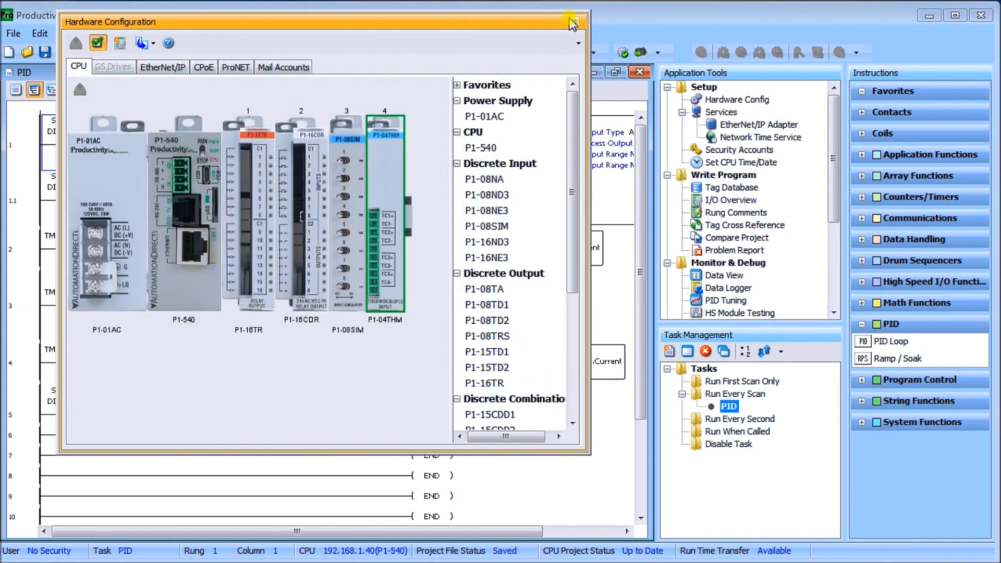
# Close the Hardware Configuration window to return to the PID ladder program.
pyautogui.click(571, 21)
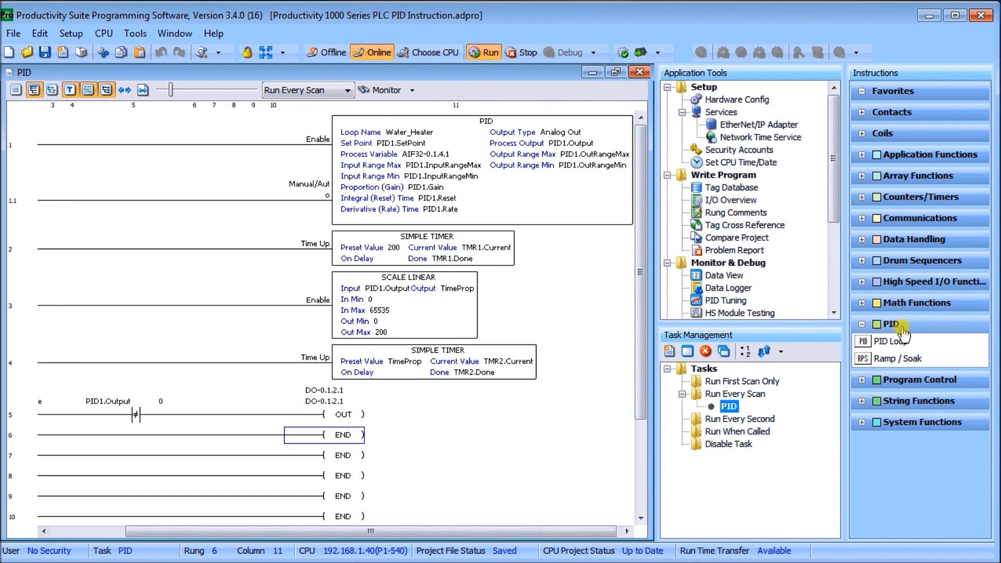
pyautogui.moveTo(893, 343)
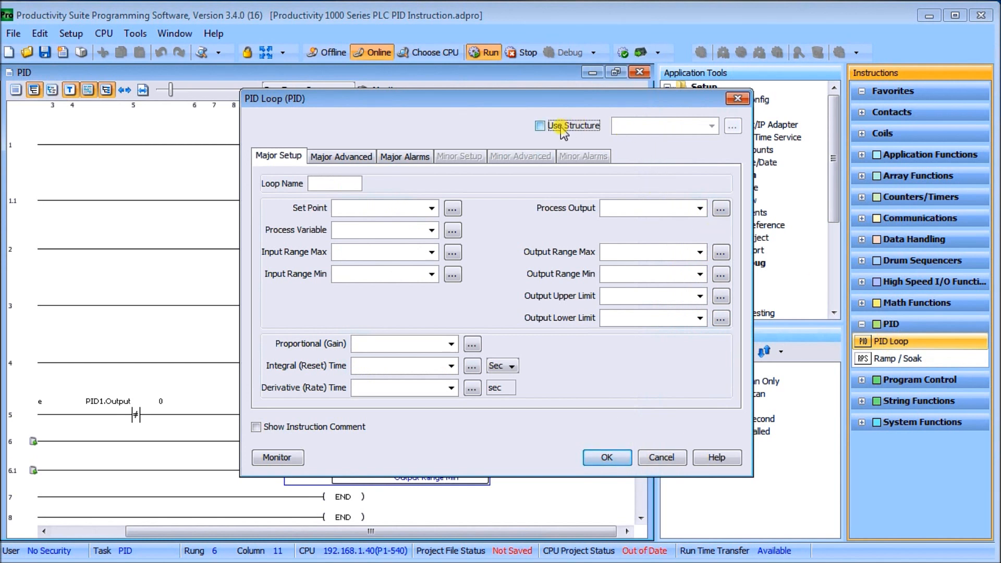
# Fill the Water_Heater PID loop fields from the PID1 structure and choose another process-variable tag.
pyautogui.click(538, 126)
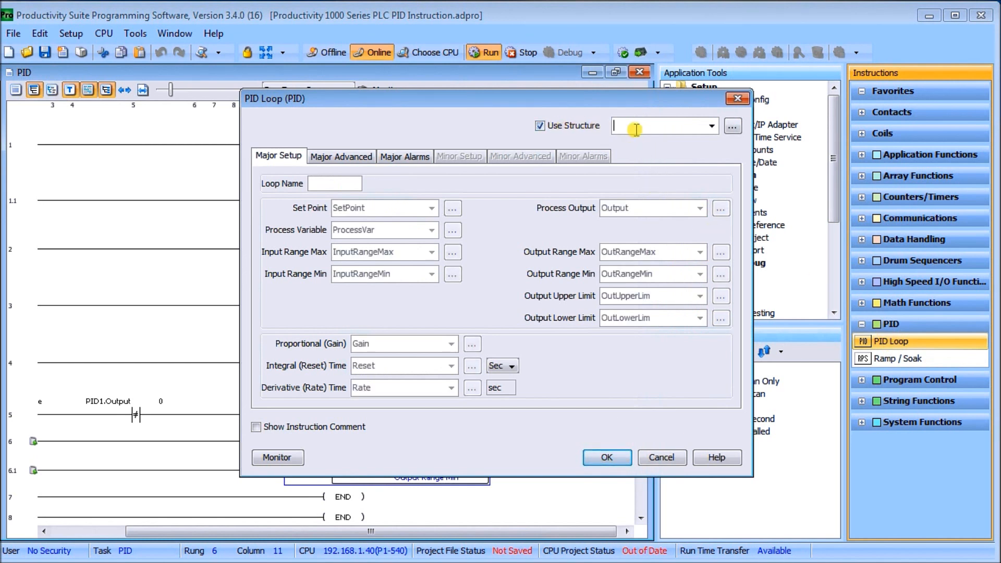
pyautogui.write('pid')
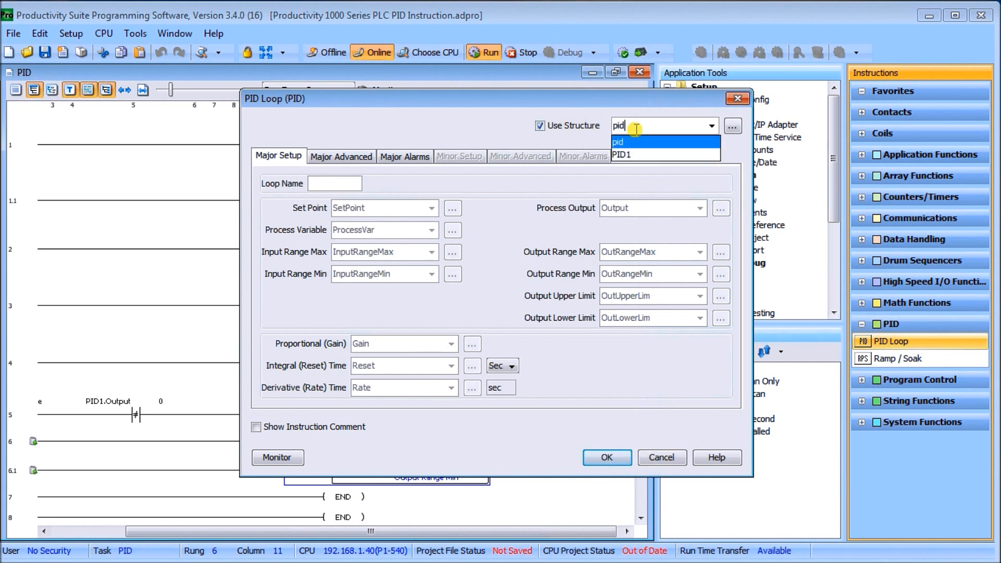
pyautogui.click(628, 156)
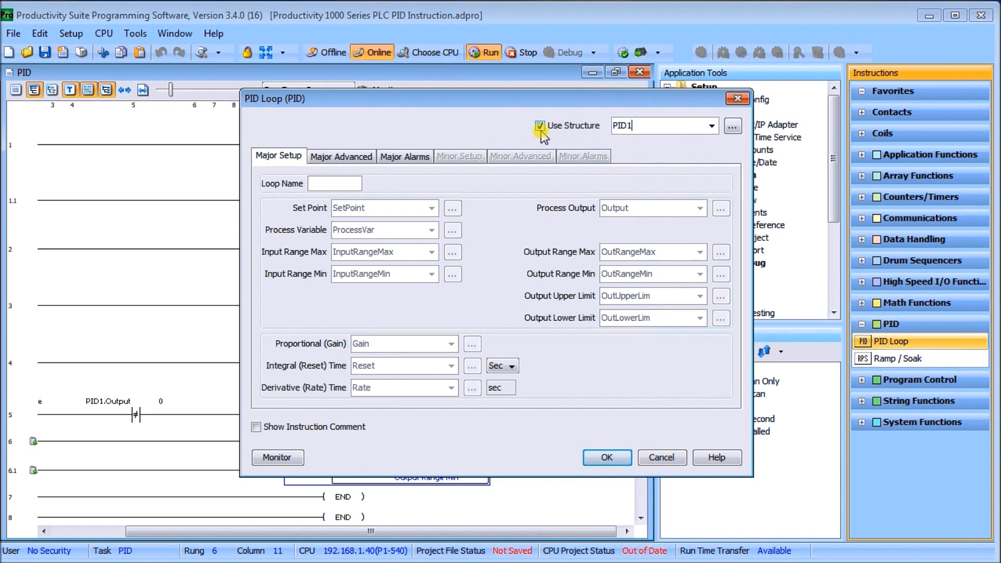
pyautogui.click(539, 125)
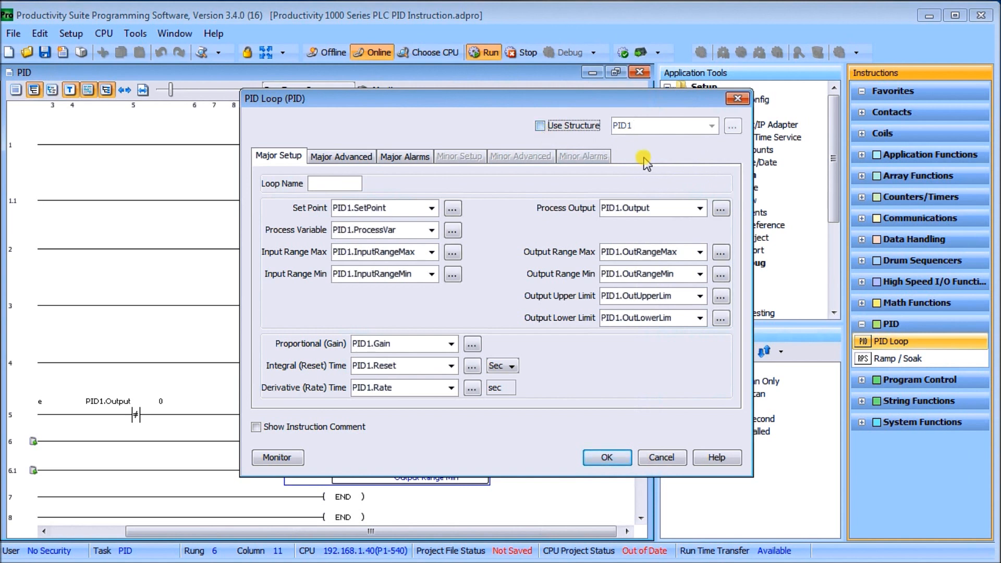
pyautogui.moveTo(414, 344)
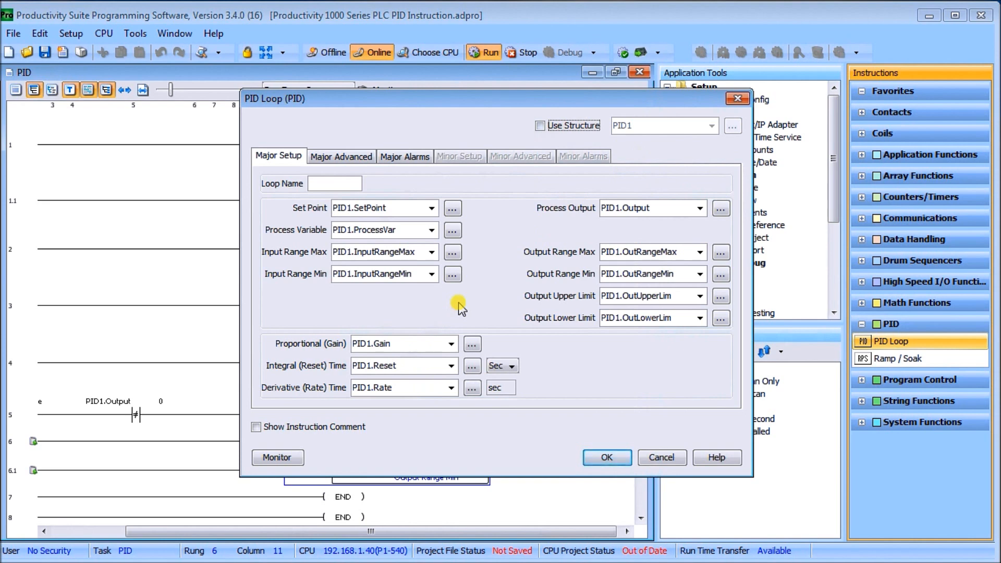
pyautogui.moveTo(407, 200)
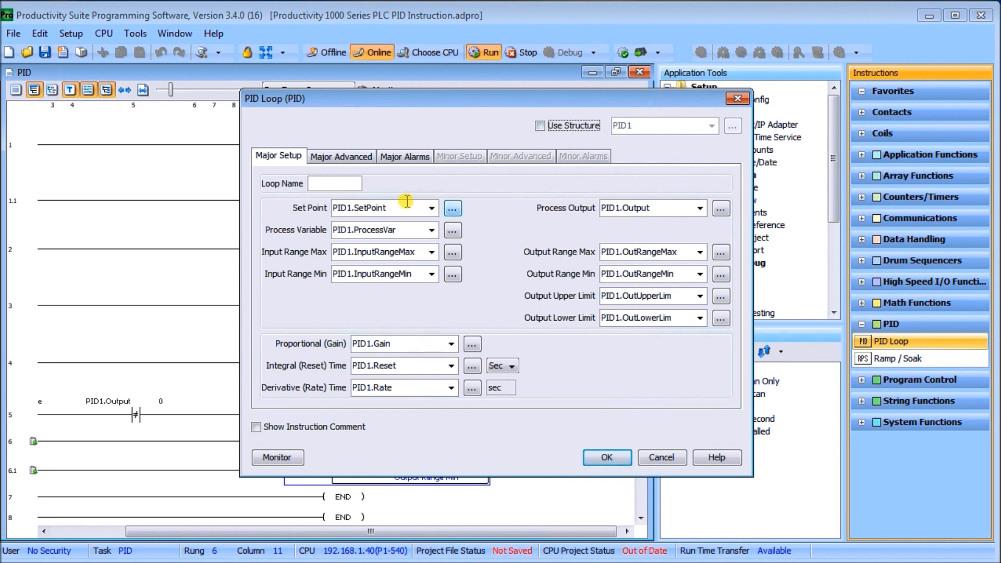
pyautogui.moveTo(415, 230)
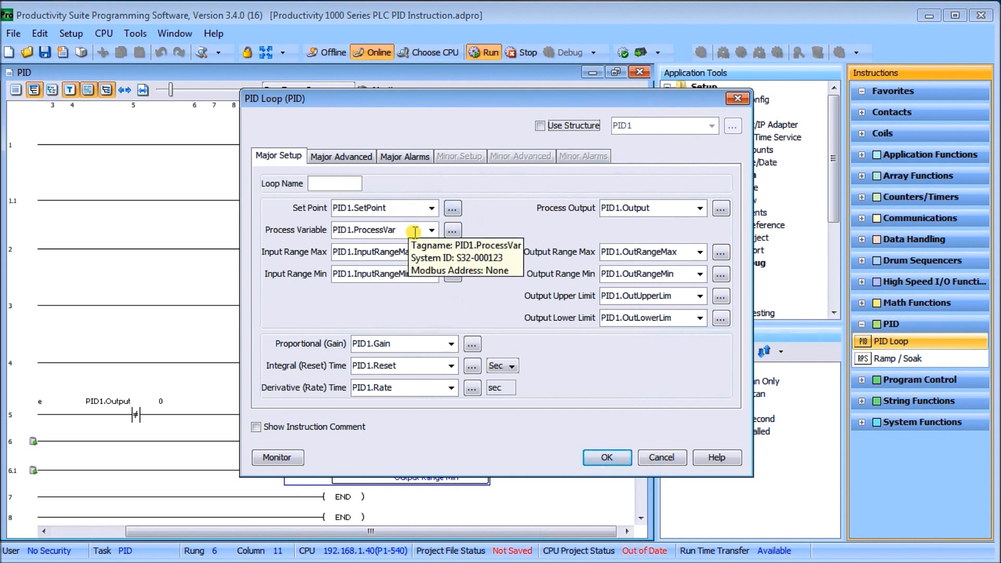
pyautogui.moveTo(424, 237)
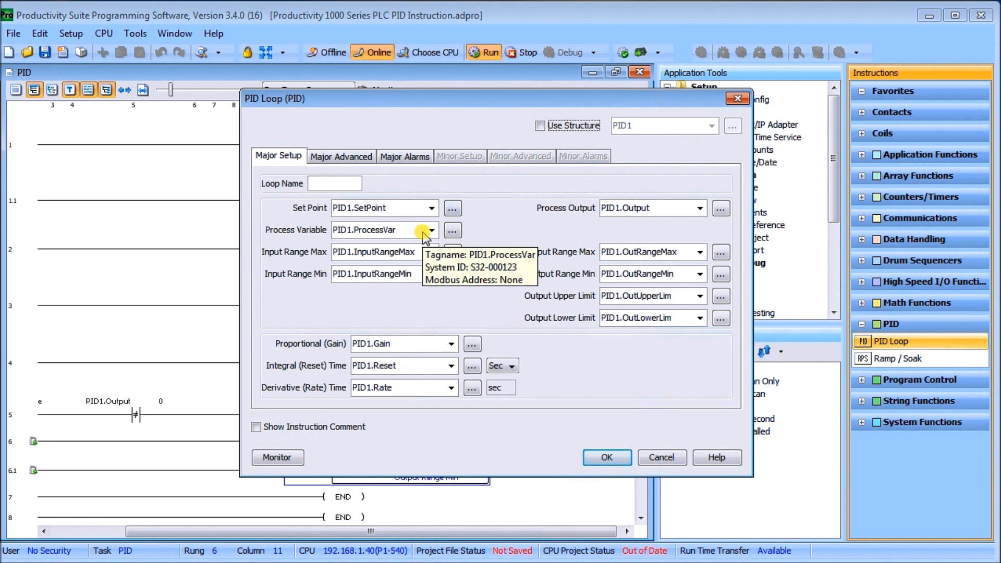
pyautogui.click(606, 457)
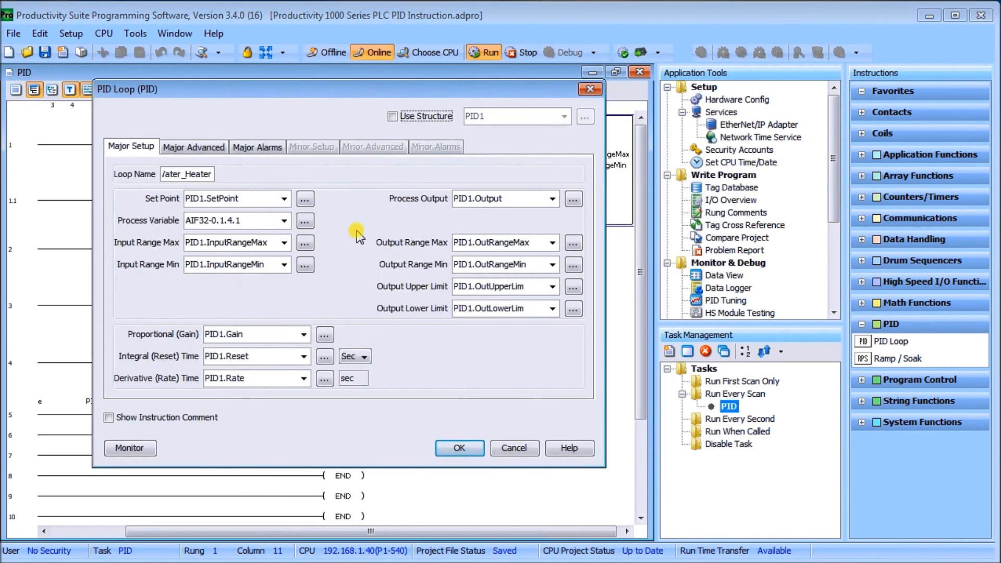
pyautogui.moveTo(172, 229)
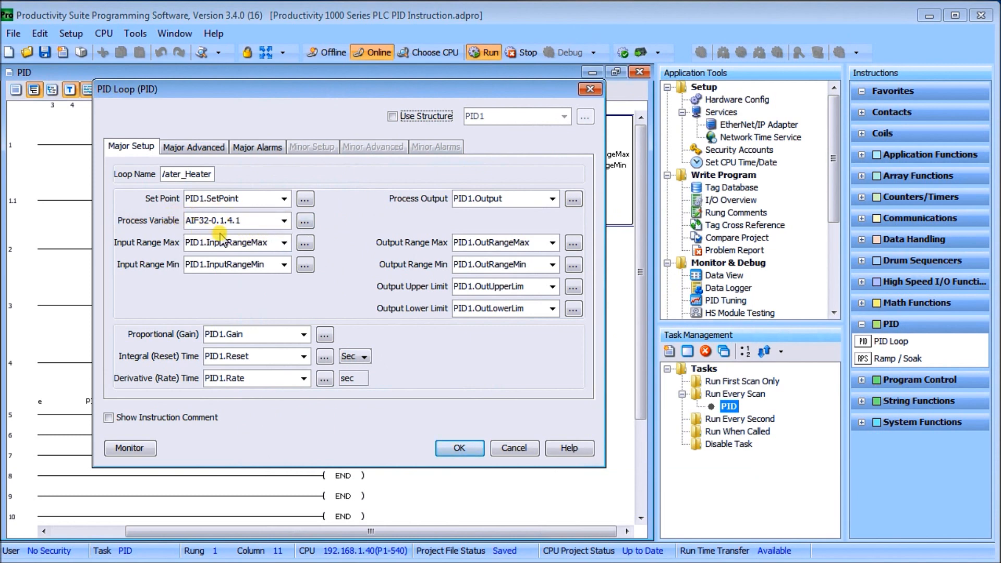
pyautogui.moveTo(229, 198)
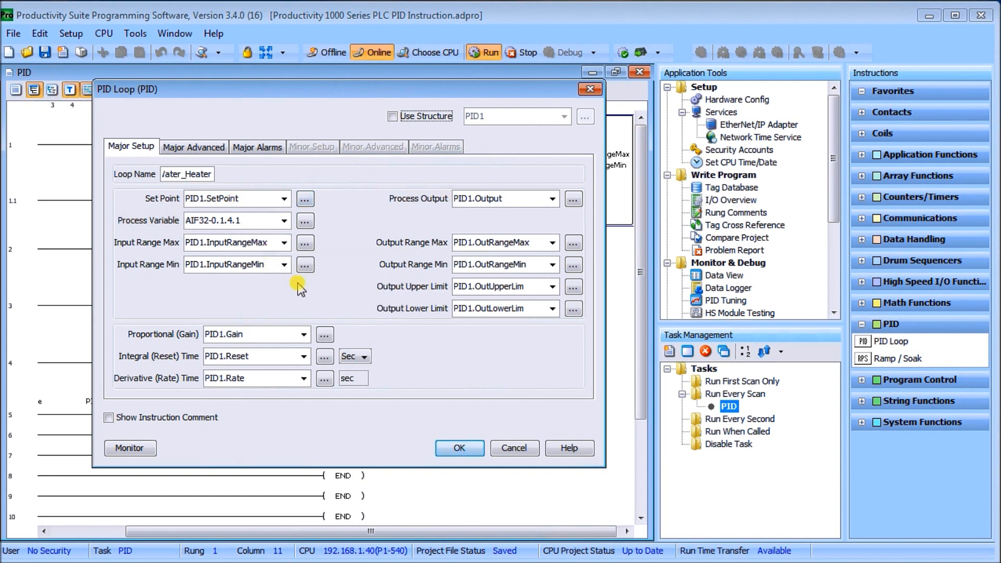
pyautogui.moveTo(295, 296)
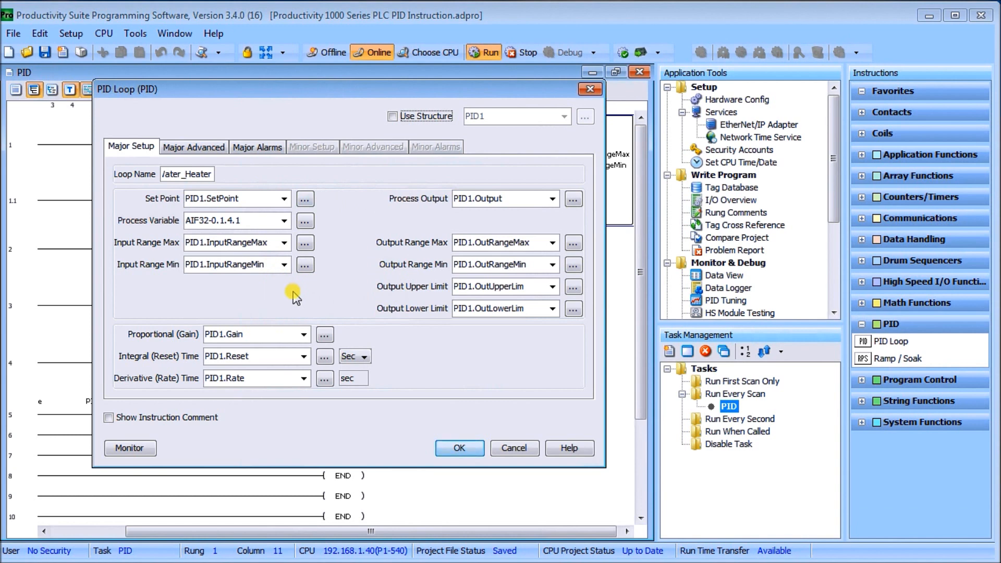
pyautogui.moveTo(319, 300)
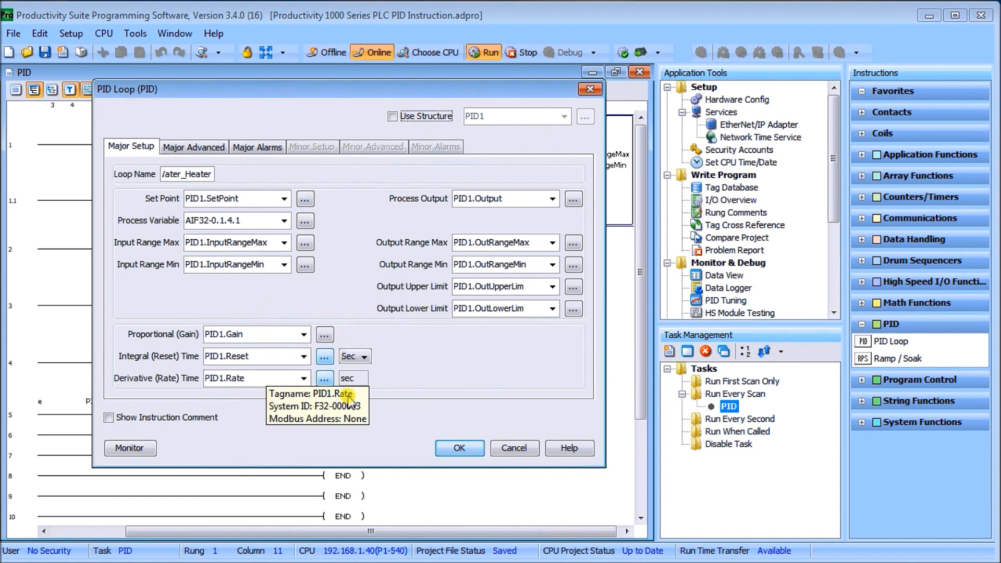
pyautogui.moveTo(400, 389)
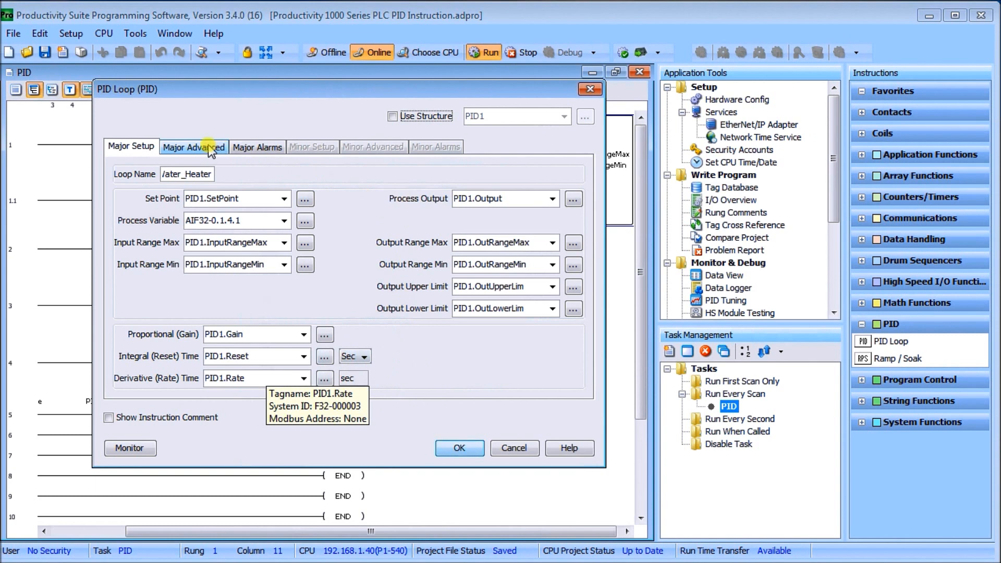
# Review the Water_Heater loop's Major Advanced settings, then its Major Alarms limit tags.
pyautogui.click(194, 147)
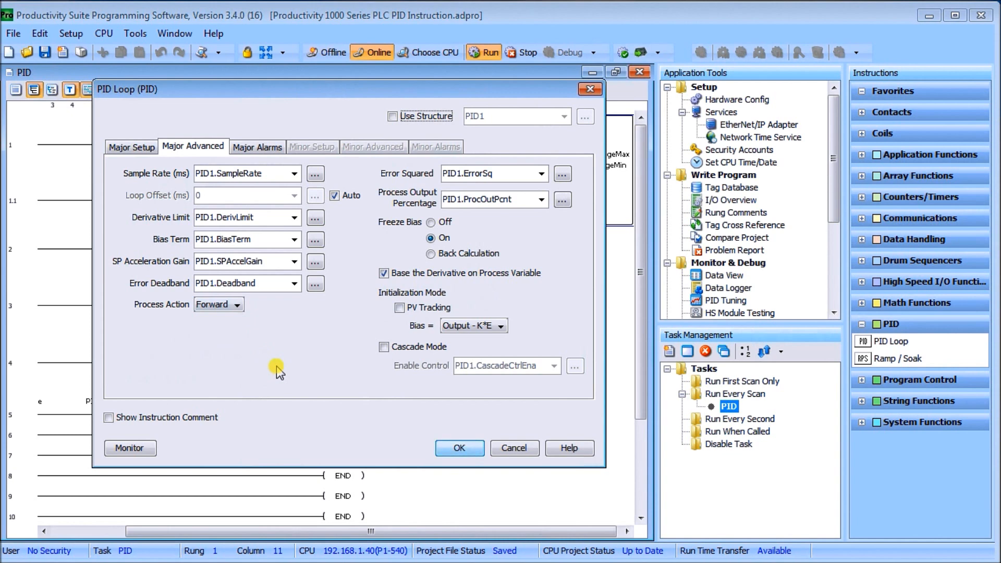
pyautogui.moveTo(147, 236)
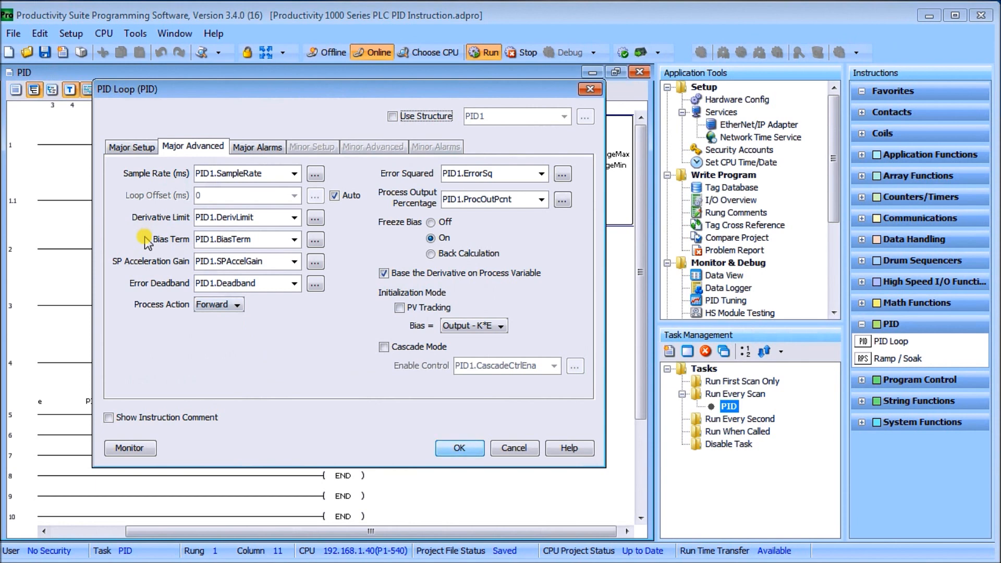
pyautogui.moveTo(156, 233)
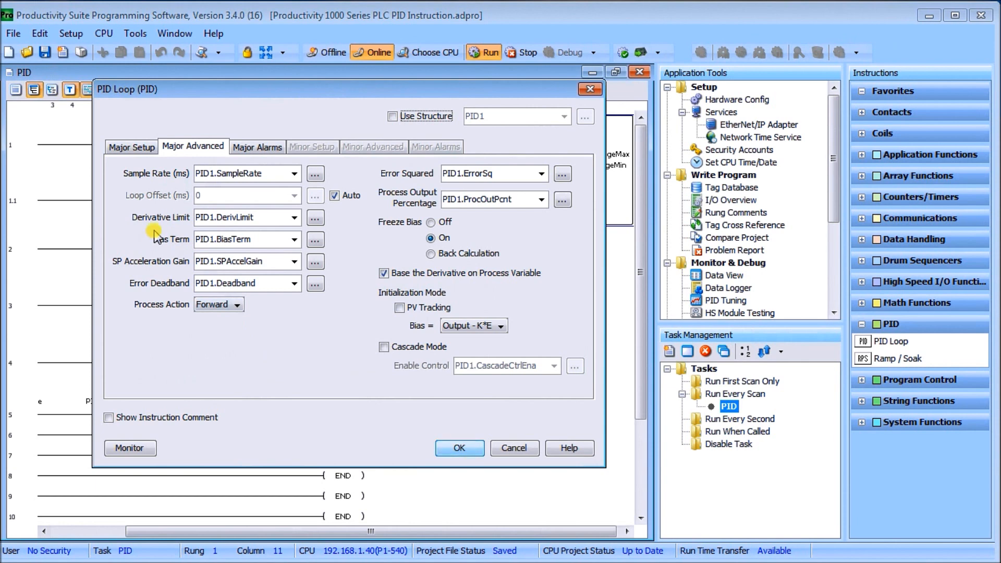
pyautogui.click(257, 147)
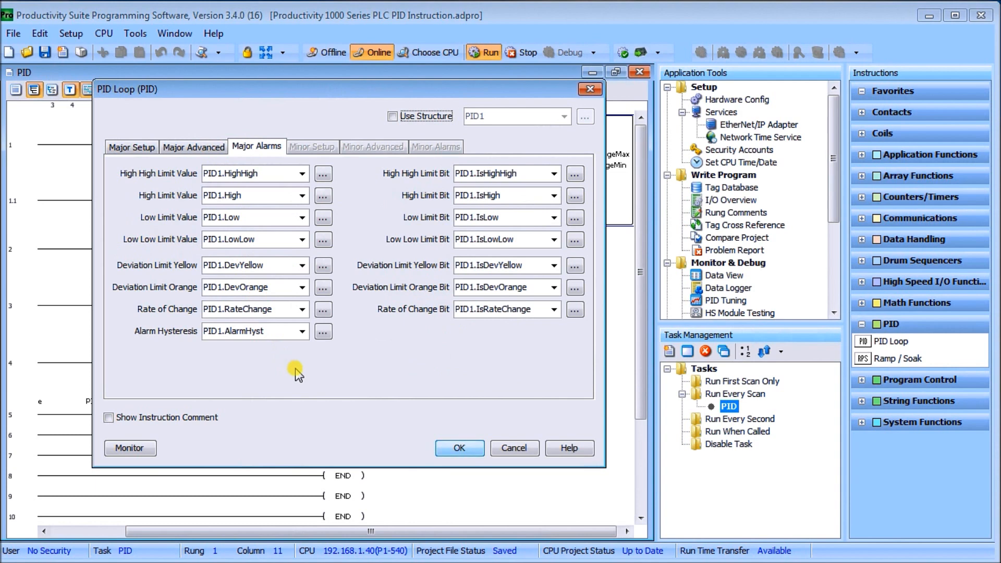
pyautogui.moveTo(345, 382)
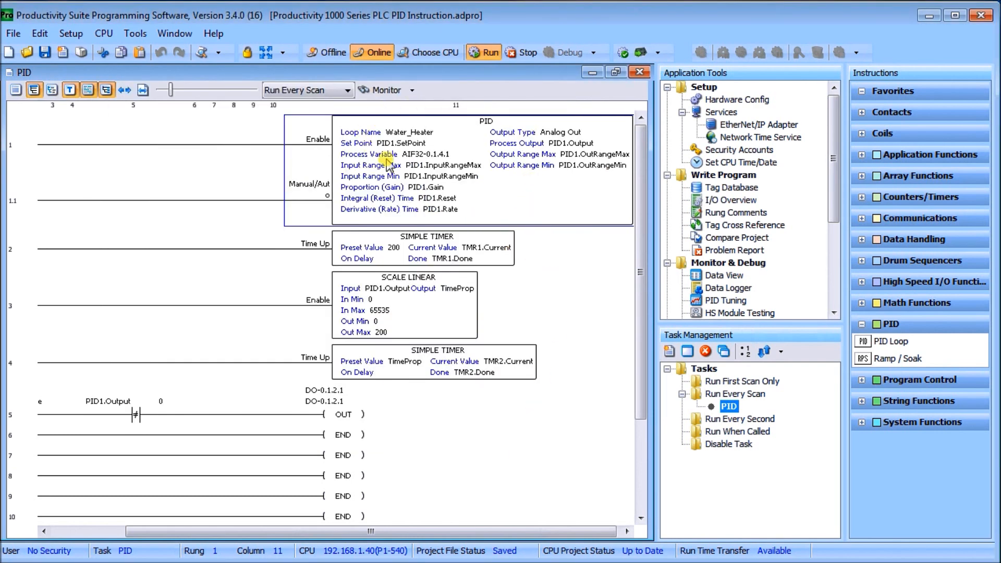
pyautogui.moveTo(414, 201)
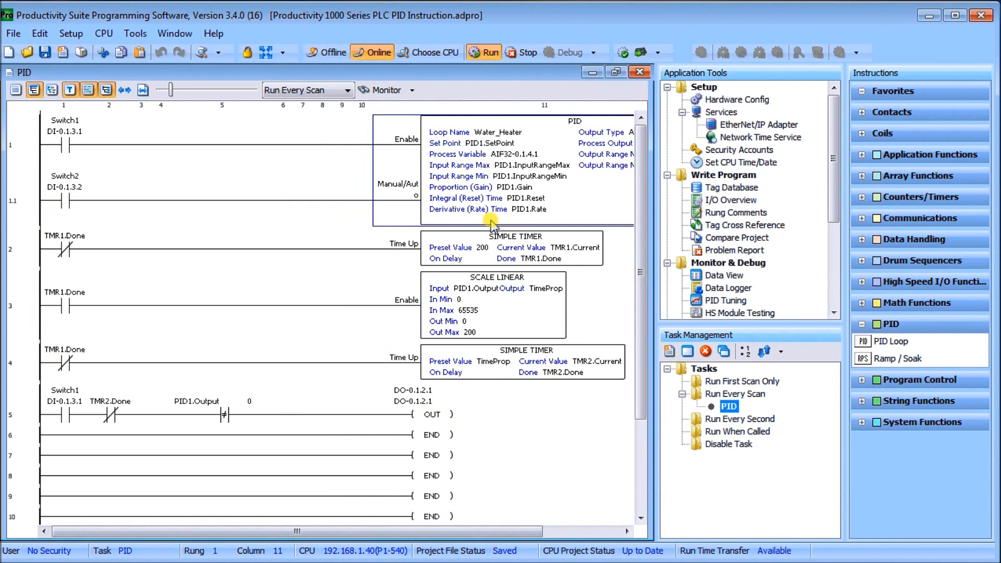
pyautogui.moveTo(442, 405)
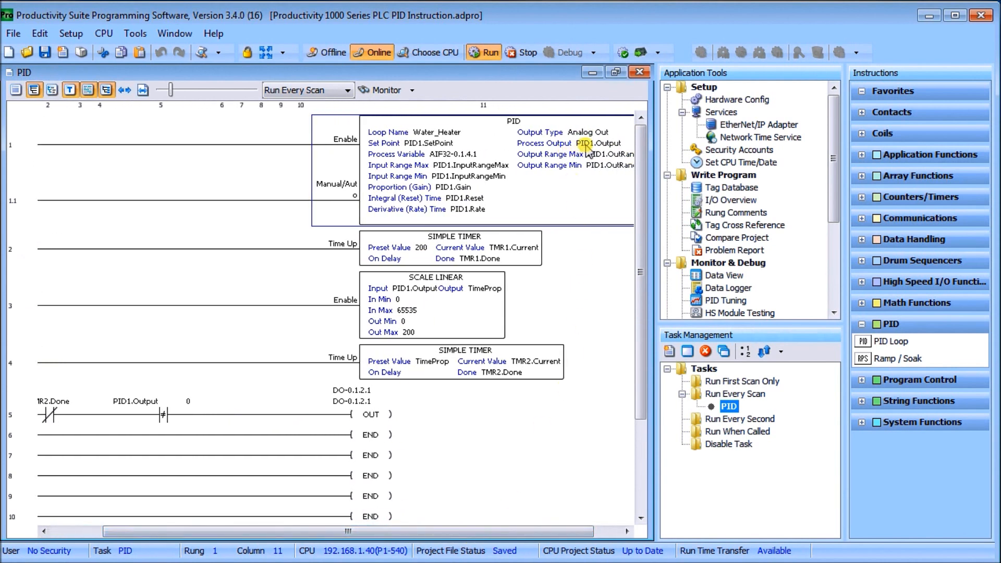
pyautogui.moveTo(456, 252)
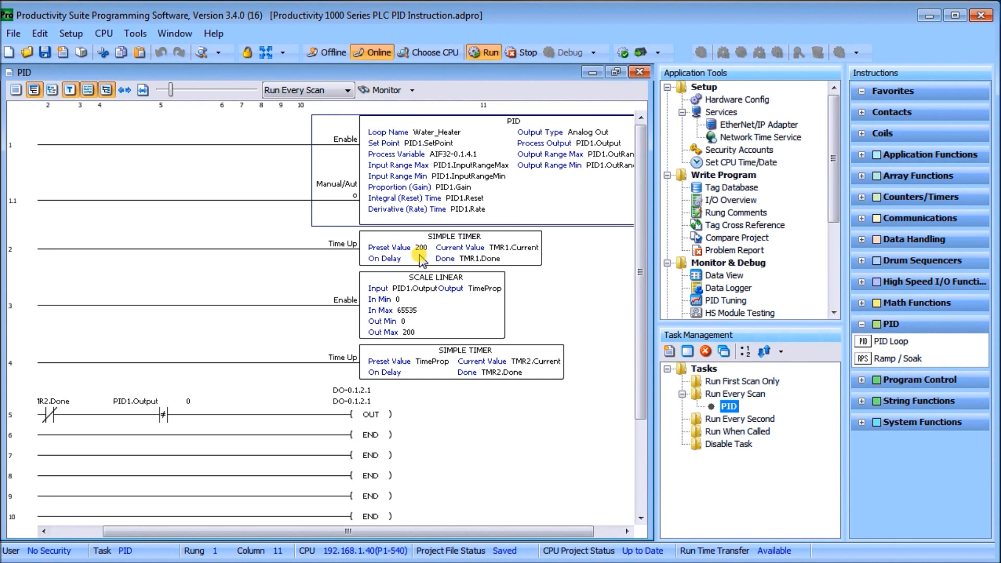
pyautogui.moveTo(514, 270)
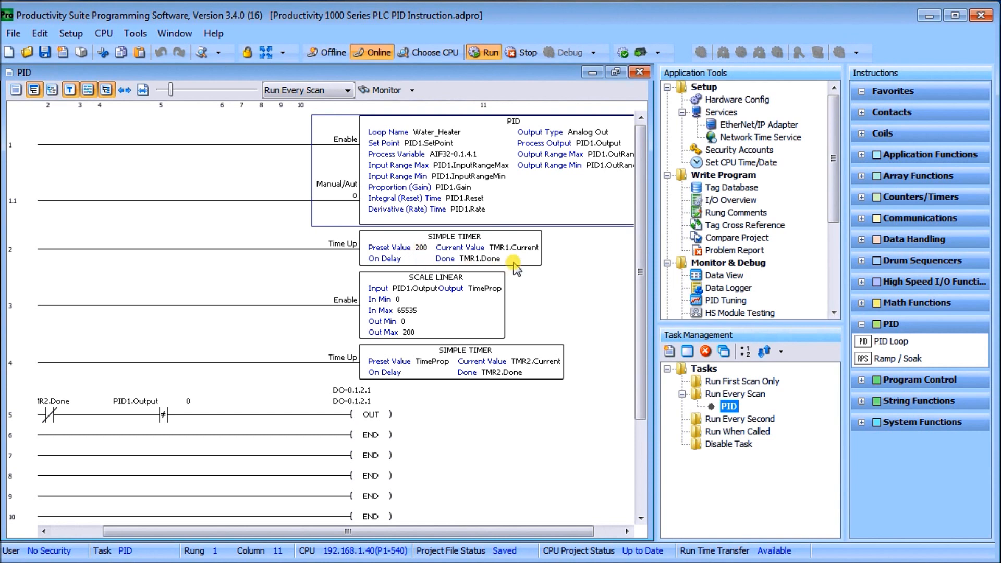
pyautogui.moveTo(481, 322)
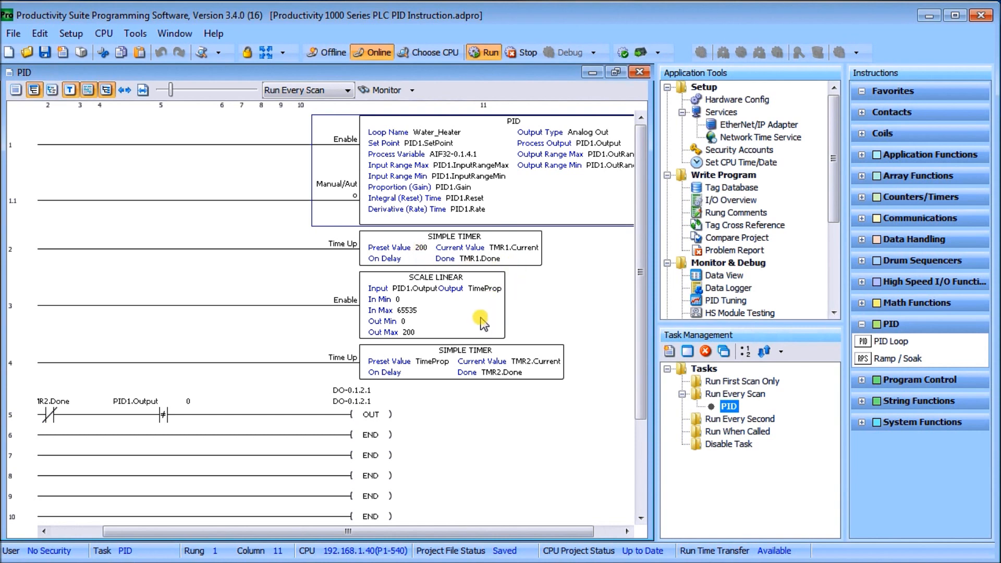
pyautogui.moveTo(445, 308)
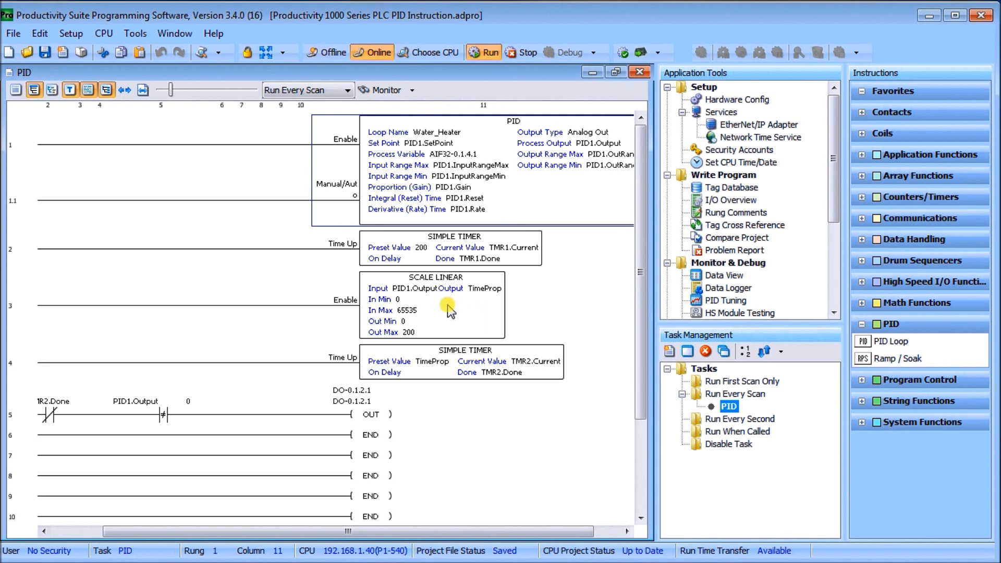
pyautogui.moveTo(395, 306)
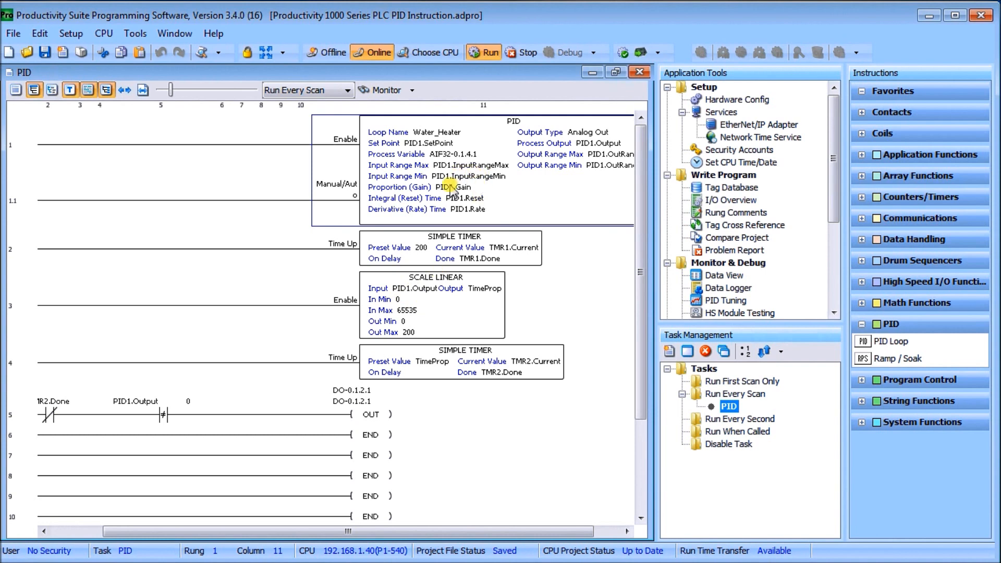
pyautogui.moveTo(433, 315)
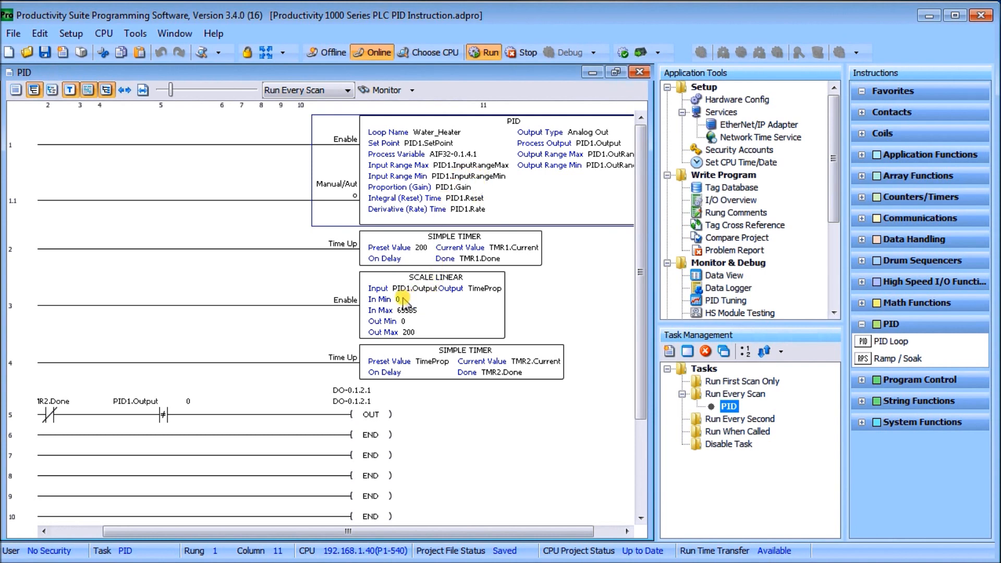
pyautogui.moveTo(413, 315)
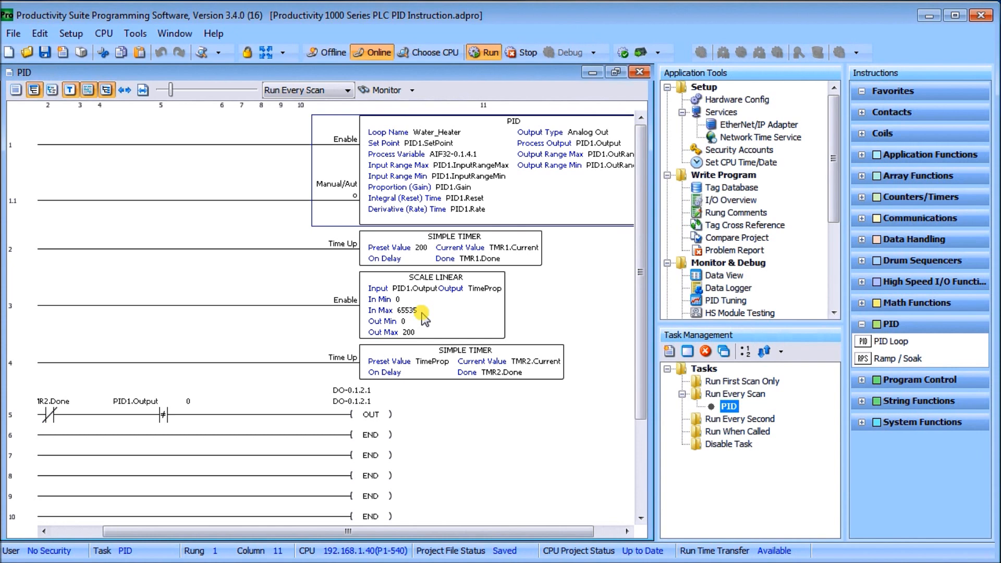
pyautogui.moveTo(465, 297)
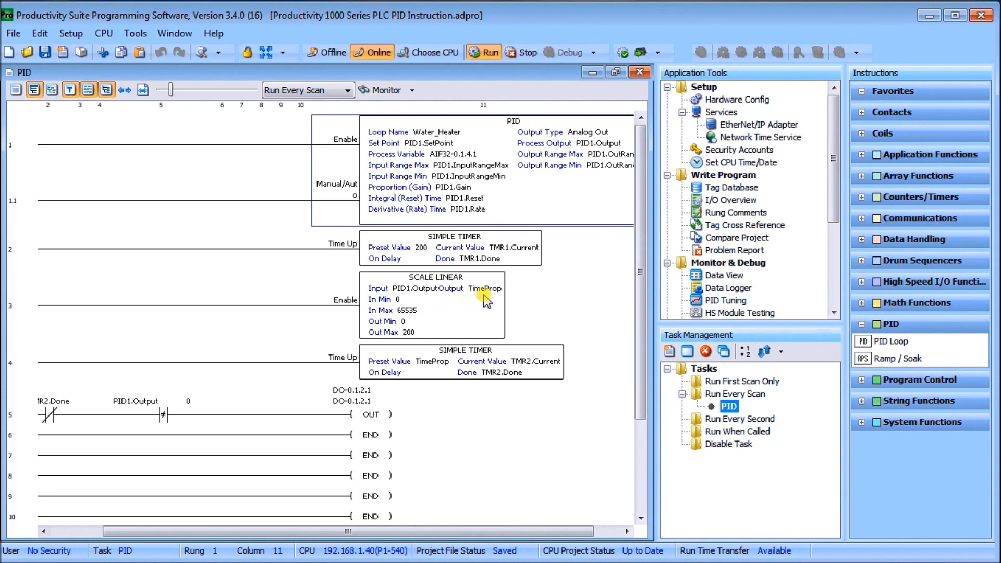
pyautogui.moveTo(406, 324)
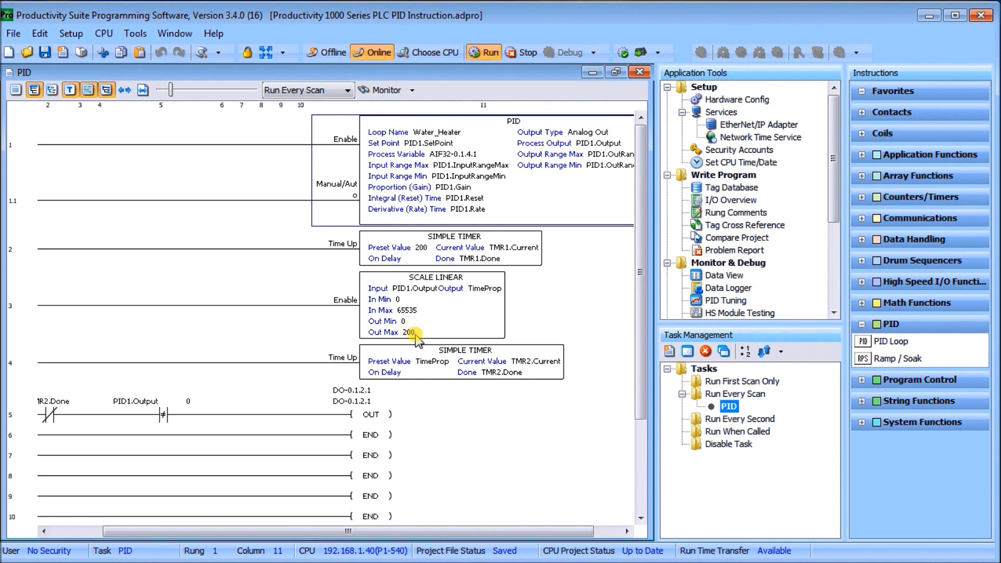
pyautogui.moveTo(416, 293)
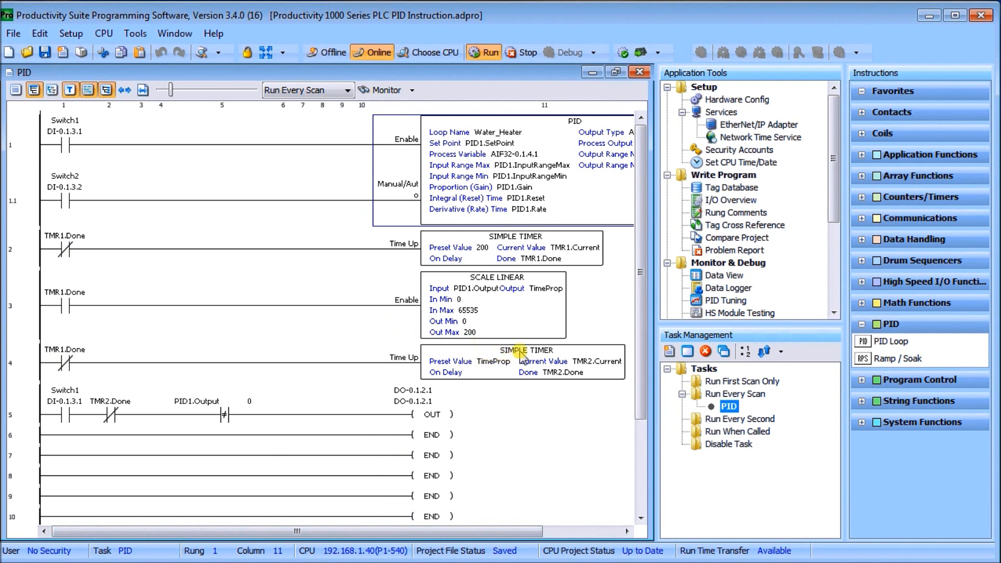
pyautogui.moveTo(506, 369)
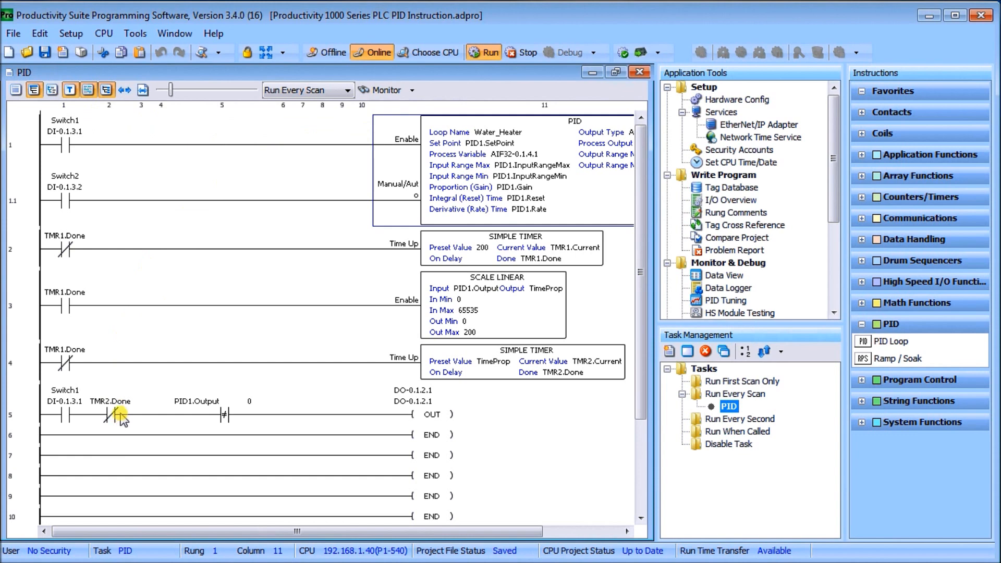
pyautogui.moveTo(203, 418)
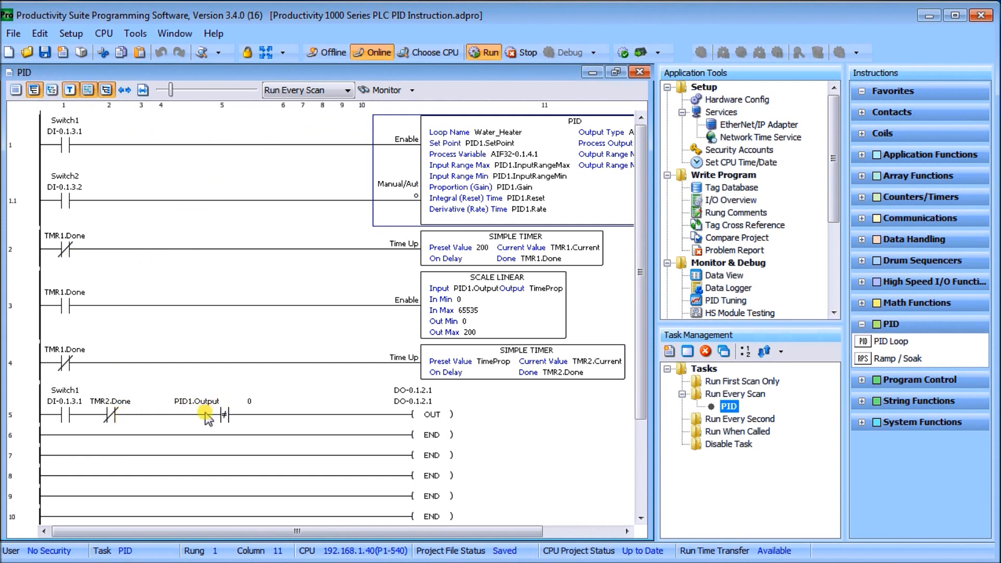
pyautogui.moveTo(539, 183)
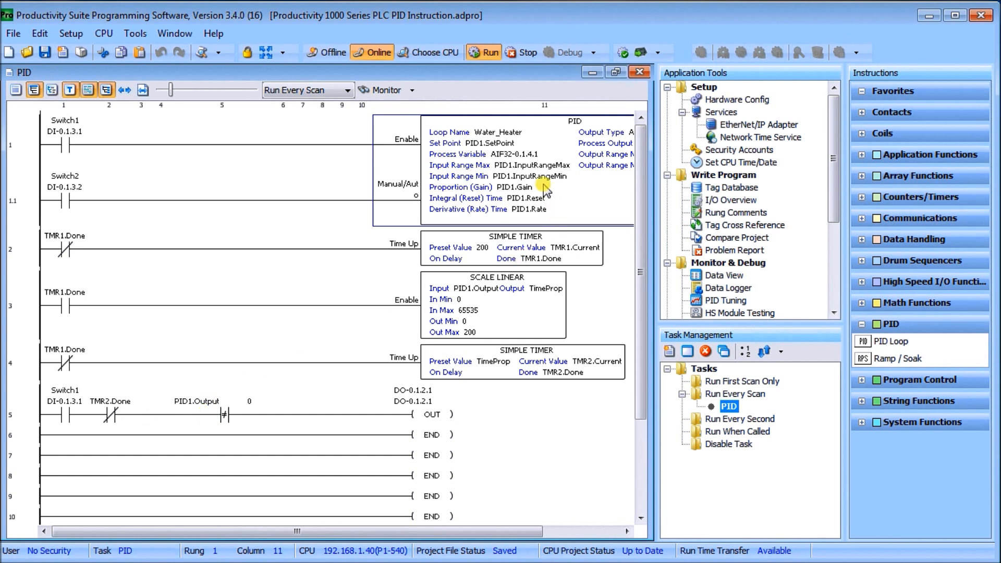
pyautogui.moveTo(415, 391)
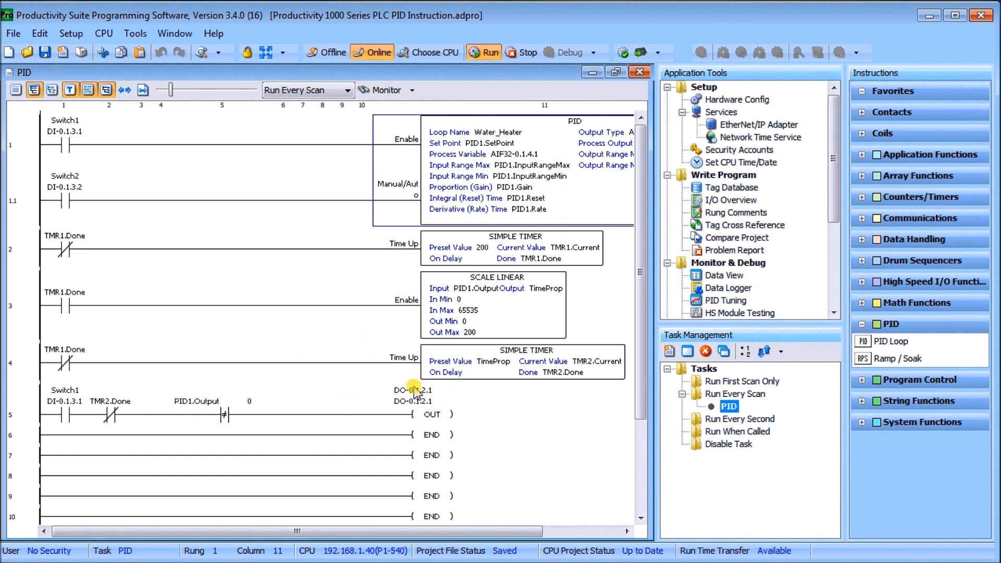
pyautogui.moveTo(395, 422)
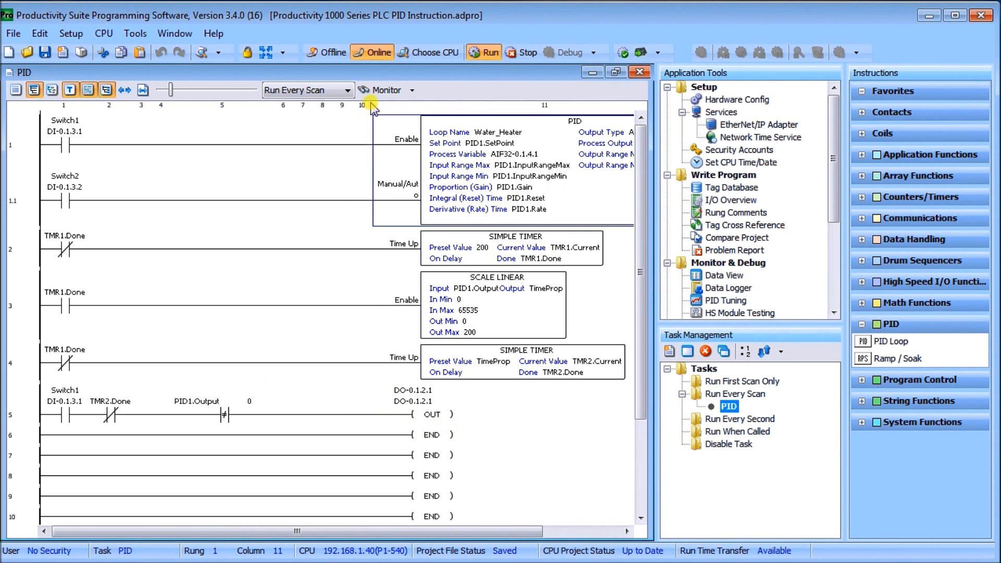
pyautogui.moveTo(382, 90)
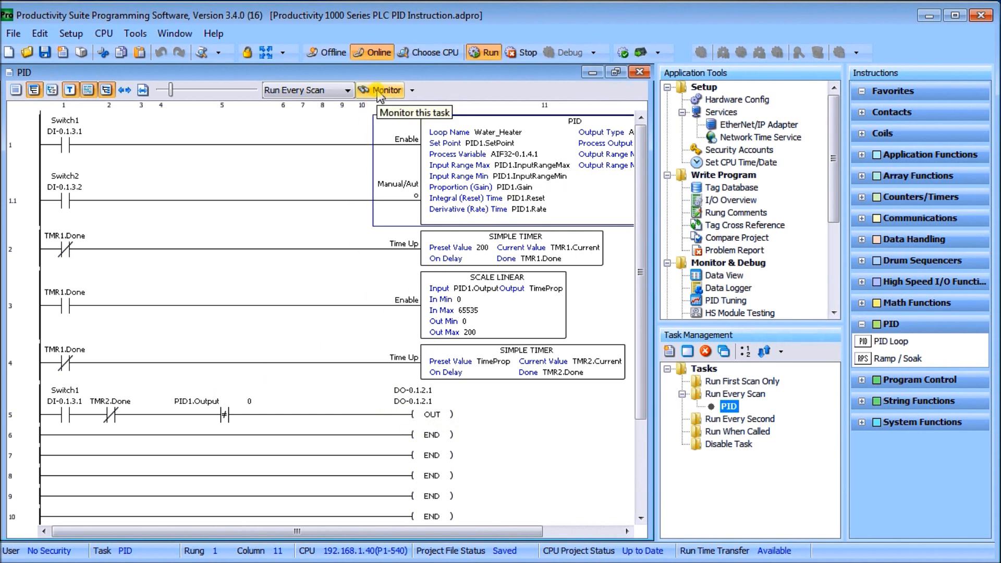
pyautogui.click(380, 90)
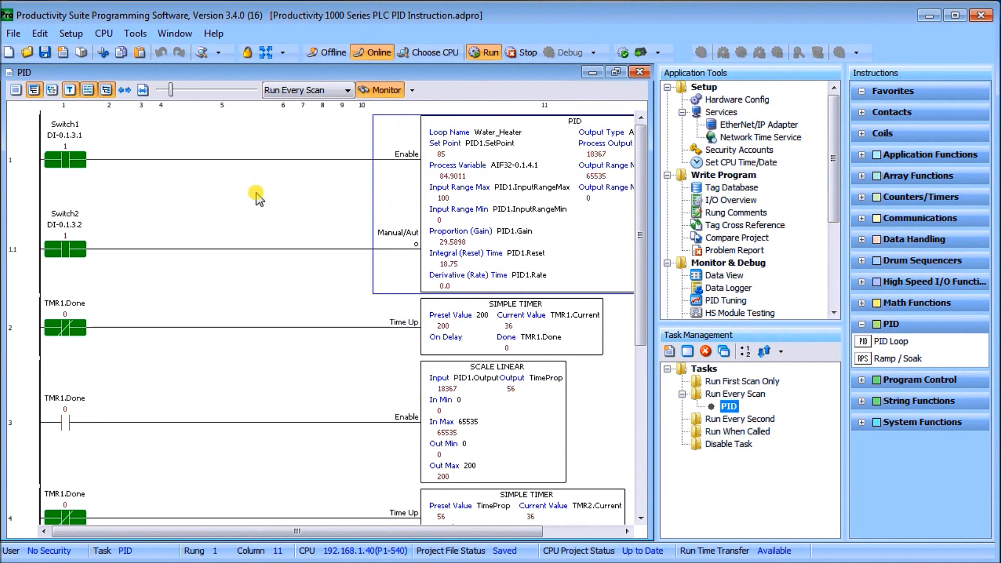
pyautogui.moveTo(283, 202)
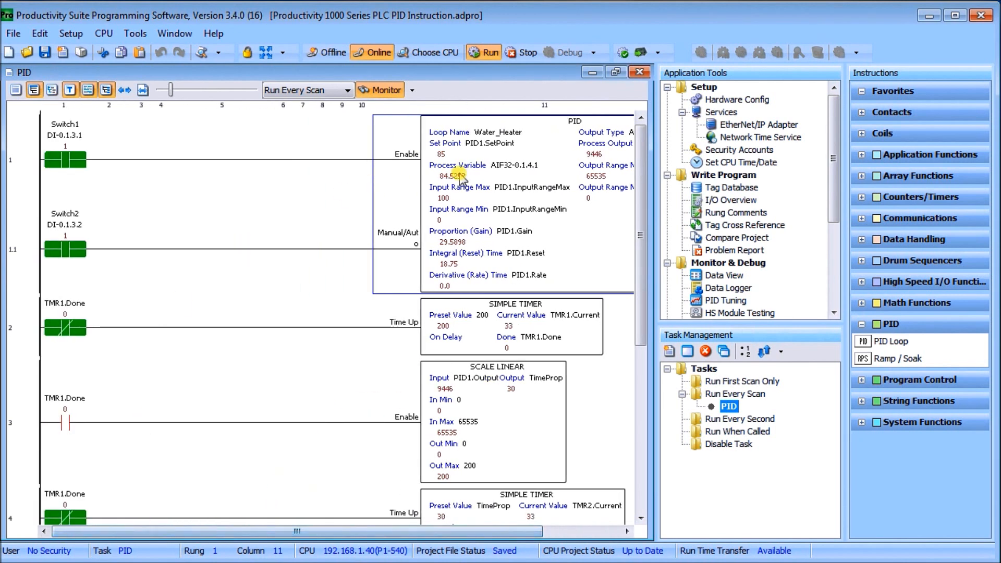
pyautogui.moveTo(729, 193)
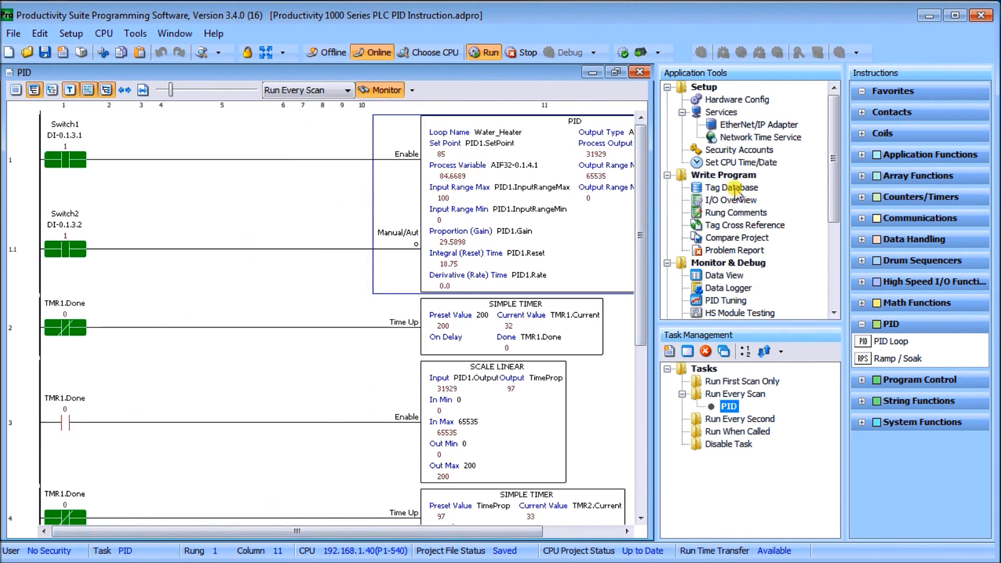
pyautogui.click(733, 187)
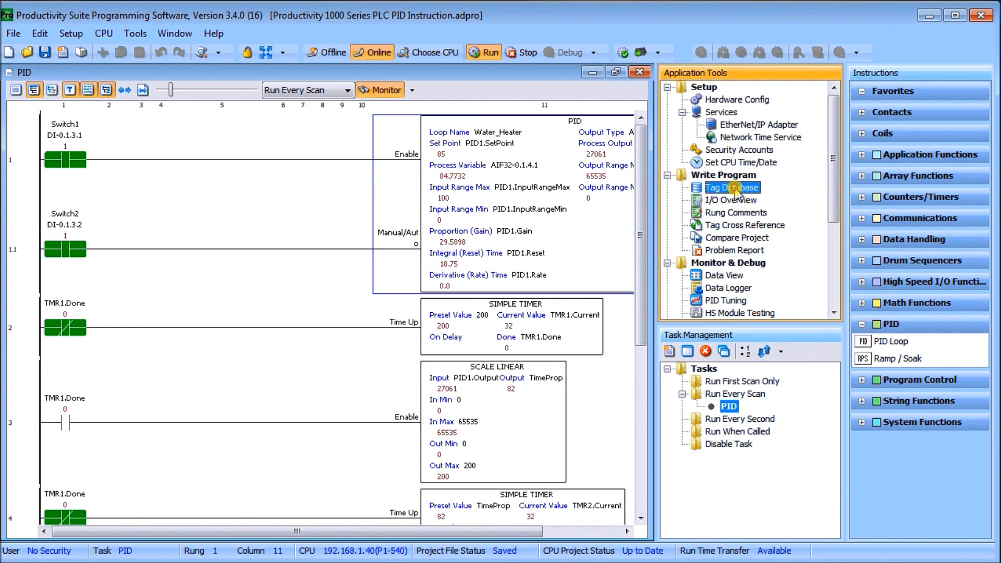
# Open the Tag Database and expand PID1 to list SetPoint, Gain, Reset and Rate.
pyautogui.click(732, 187)
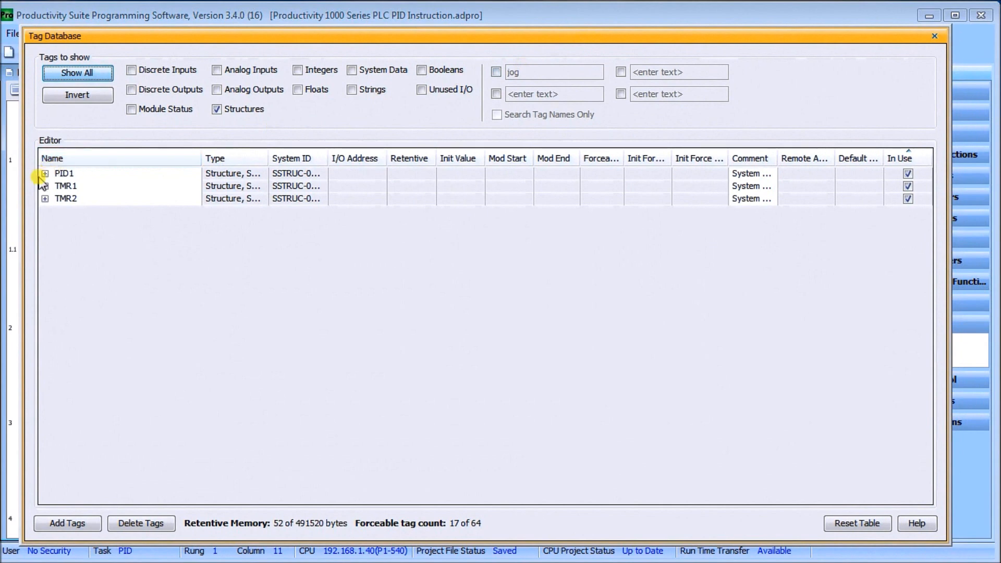
pyautogui.click(44, 172)
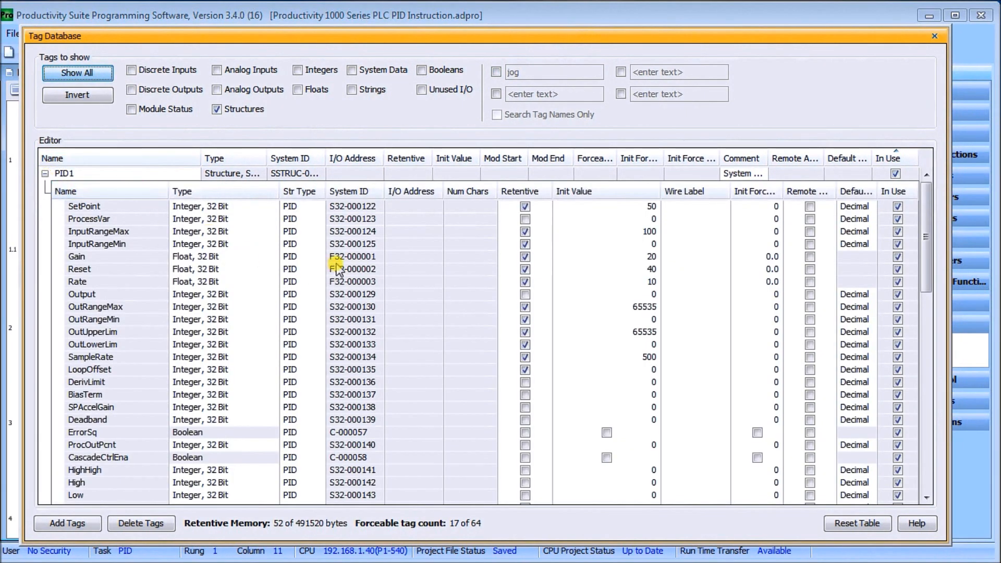
pyautogui.moveTo(314, 222)
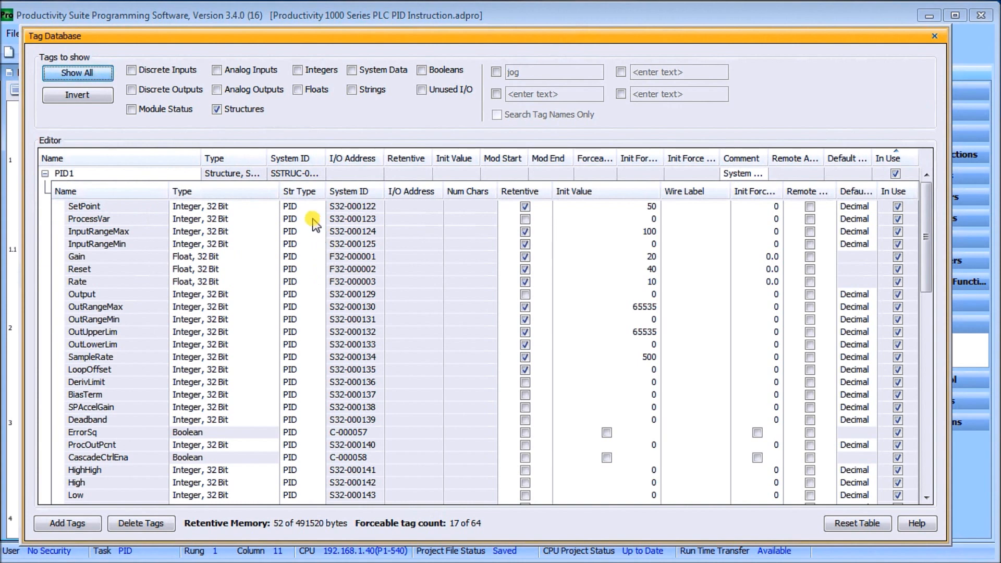
pyautogui.moveTo(128, 223)
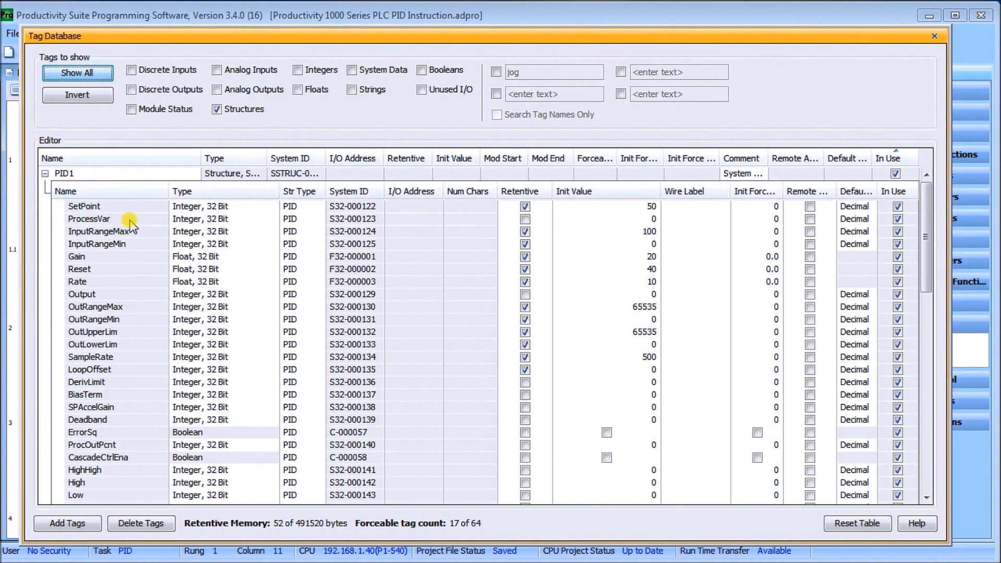
pyautogui.moveTo(133, 236)
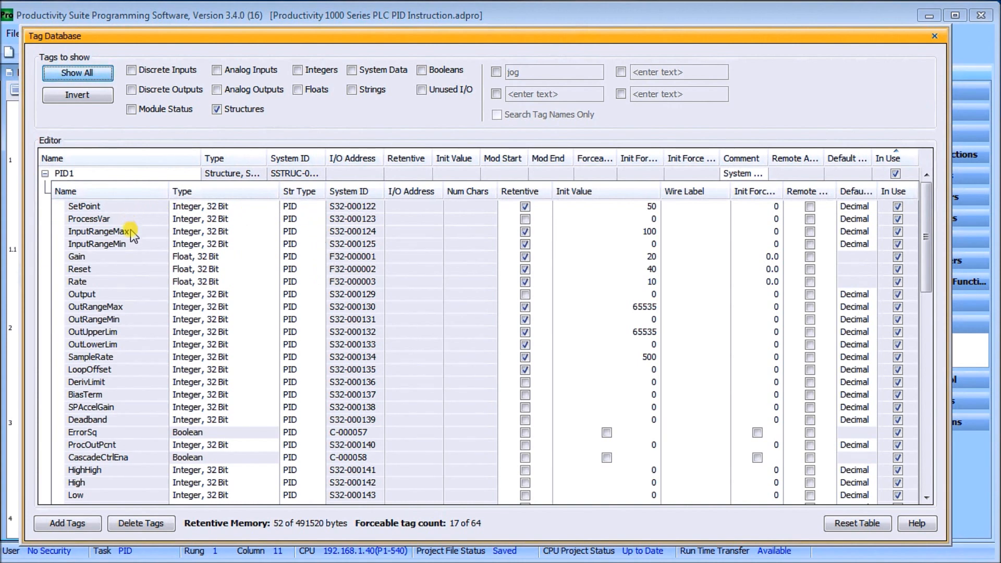
pyautogui.moveTo(134, 245)
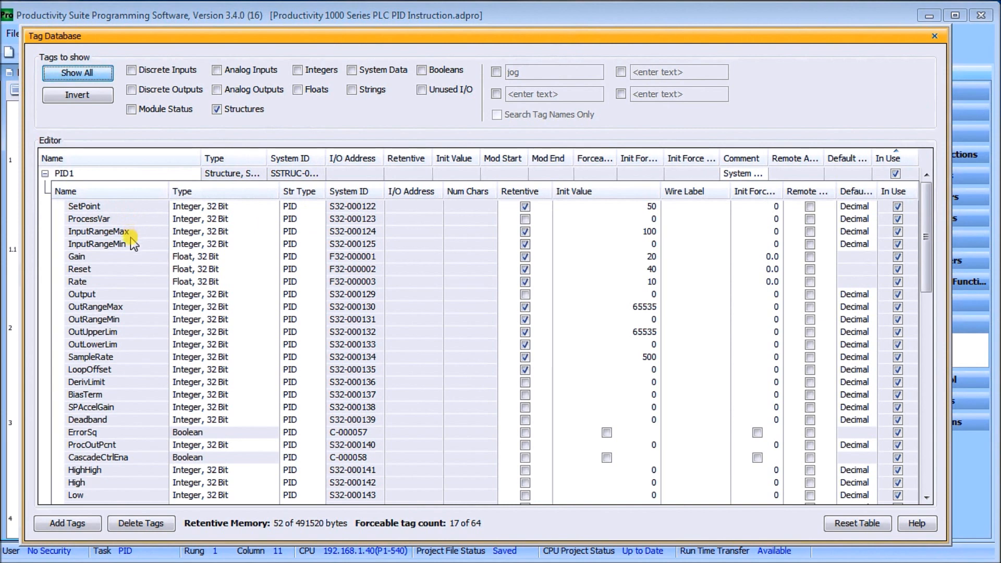
pyautogui.moveTo(343, 241)
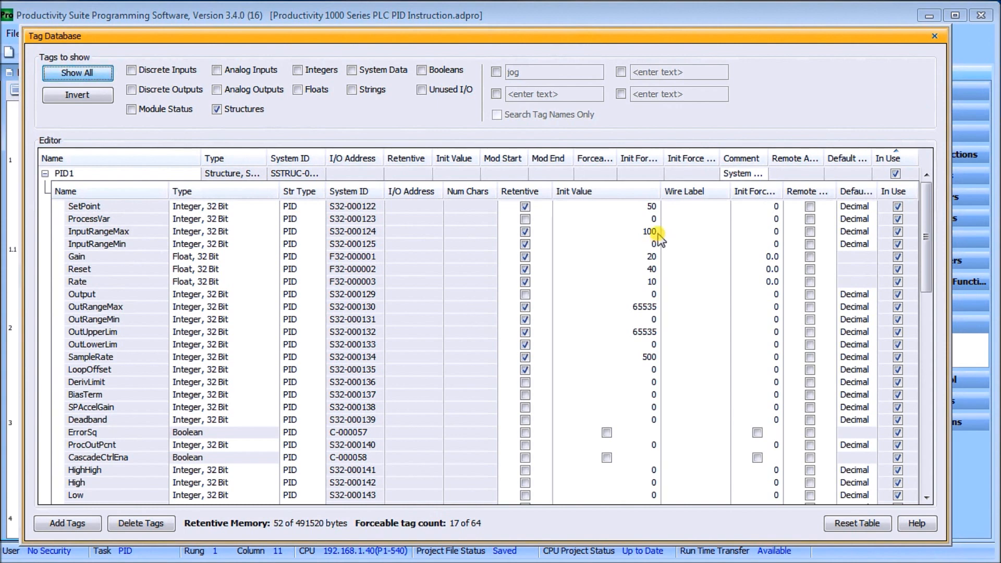
pyautogui.moveTo(569, 262)
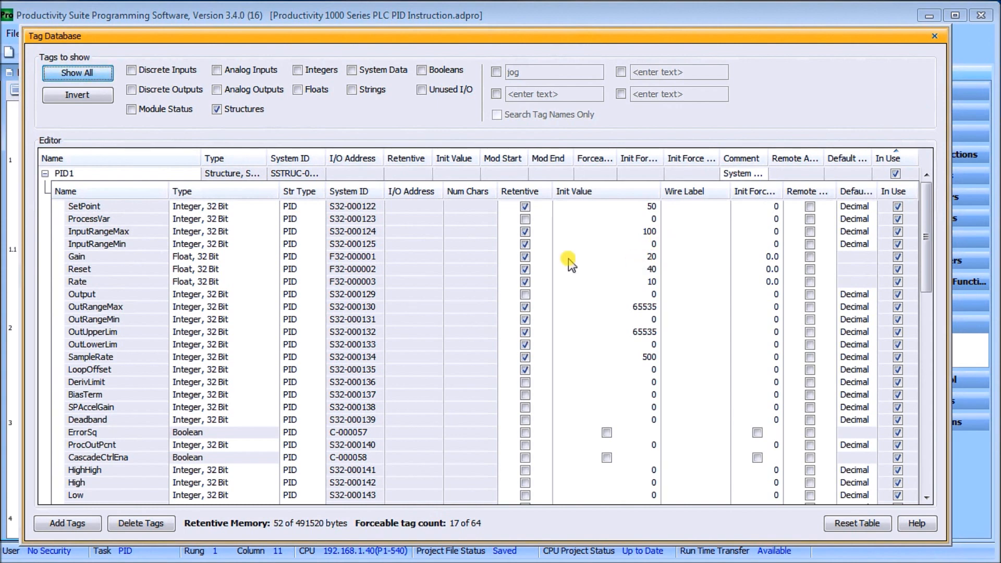
pyautogui.moveTo(83, 260)
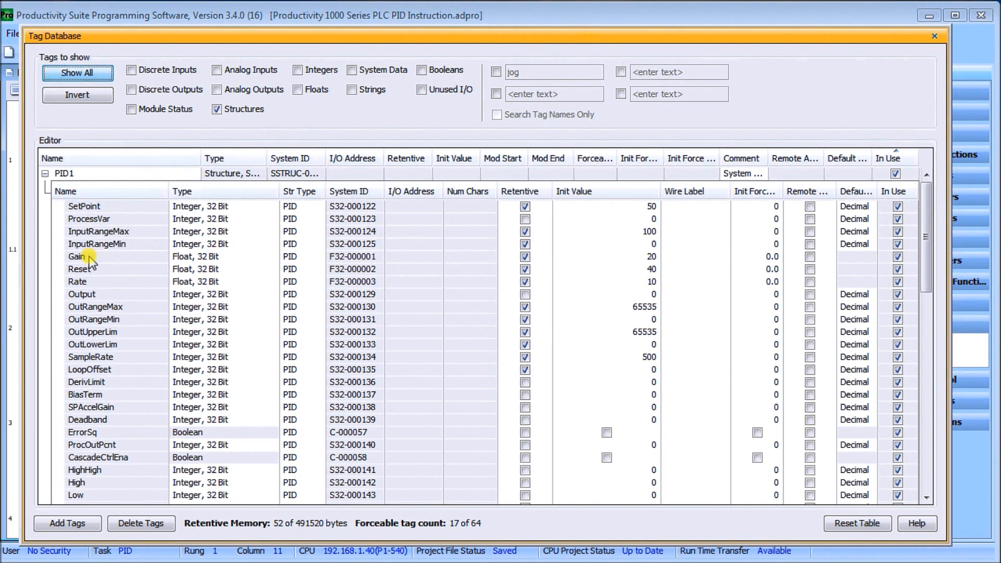
pyautogui.moveTo(92, 278)
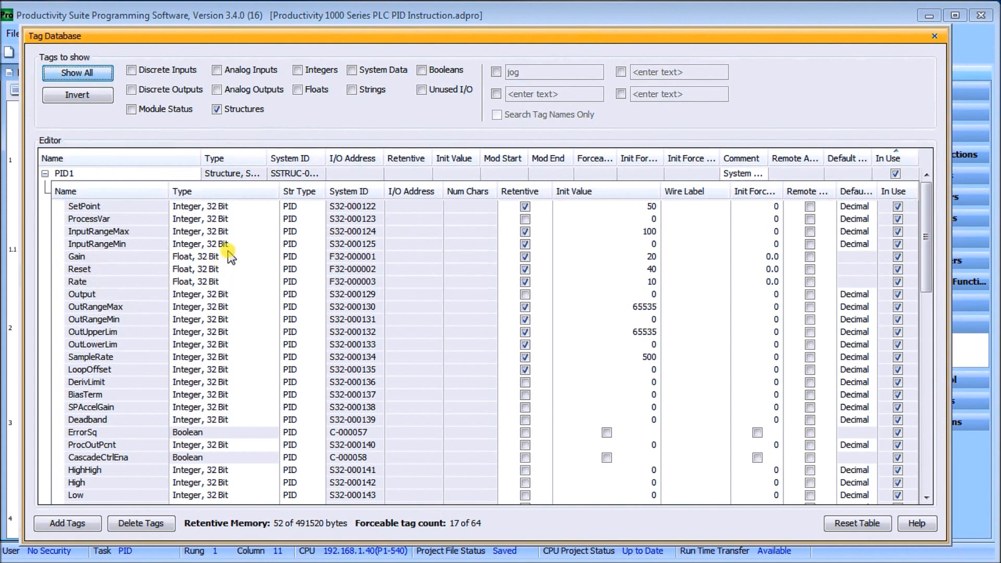
pyautogui.moveTo(240, 266)
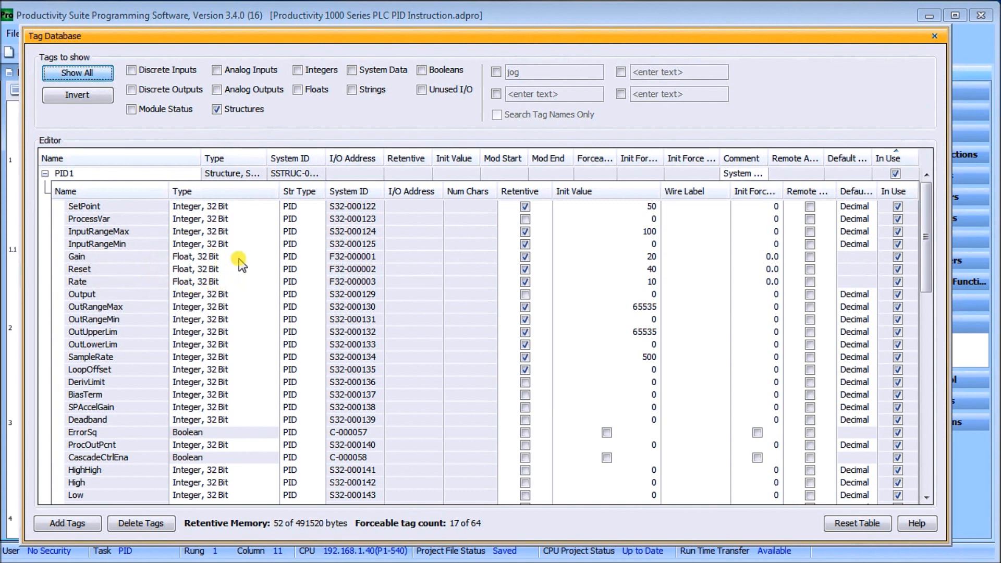
pyautogui.moveTo(234, 280)
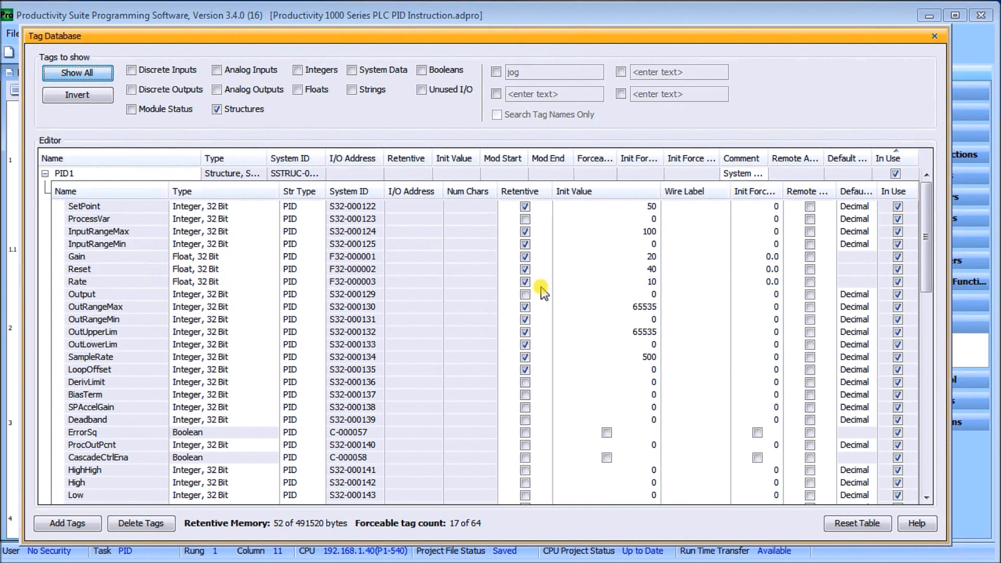
pyautogui.moveTo(572, 295)
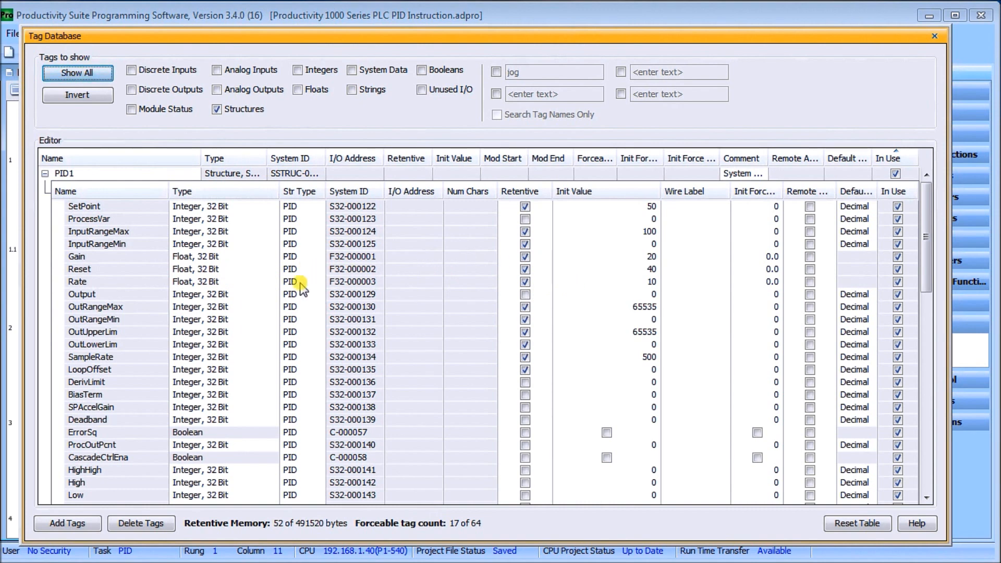
pyautogui.moveTo(116, 285)
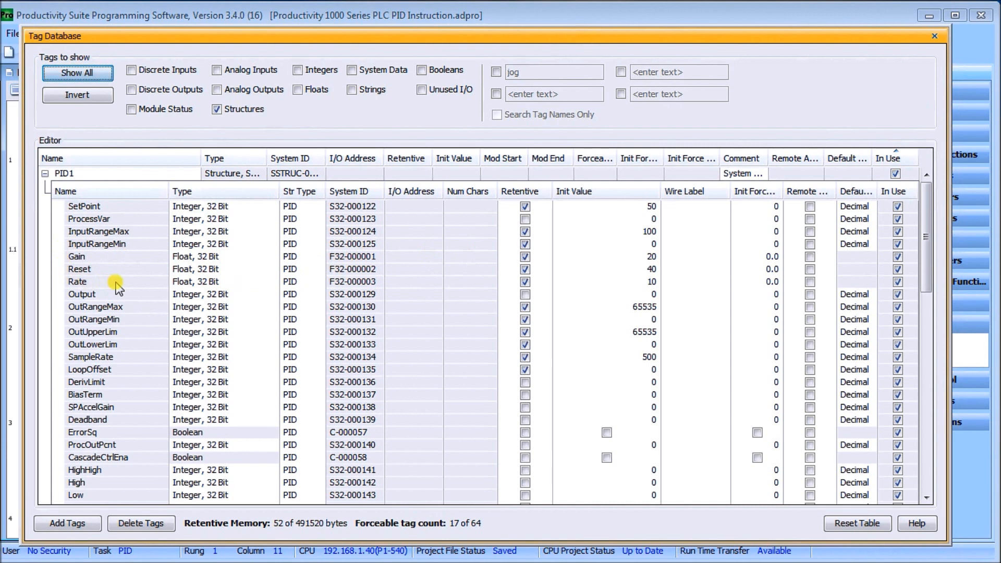
pyautogui.moveTo(103, 297)
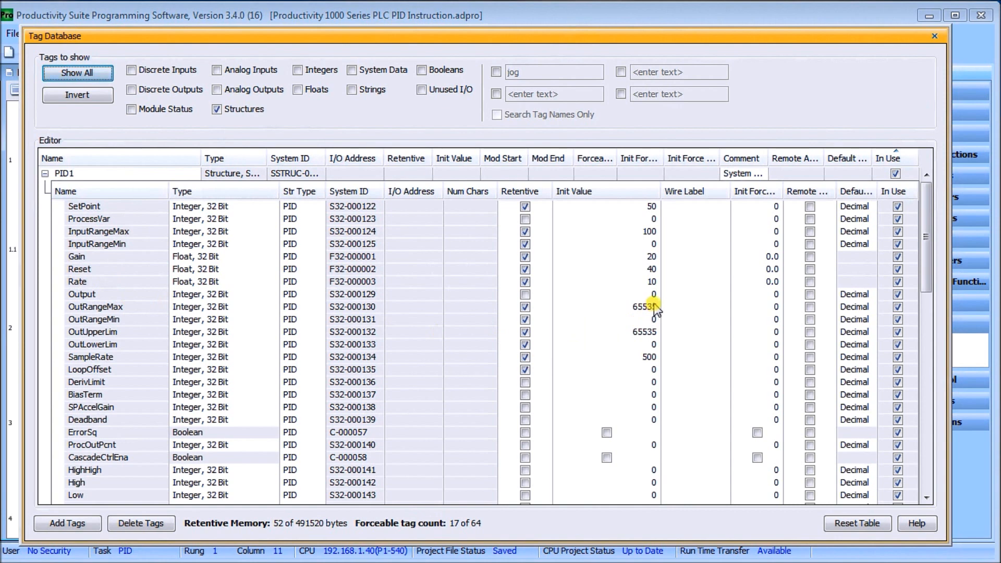
pyautogui.moveTo(123, 302)
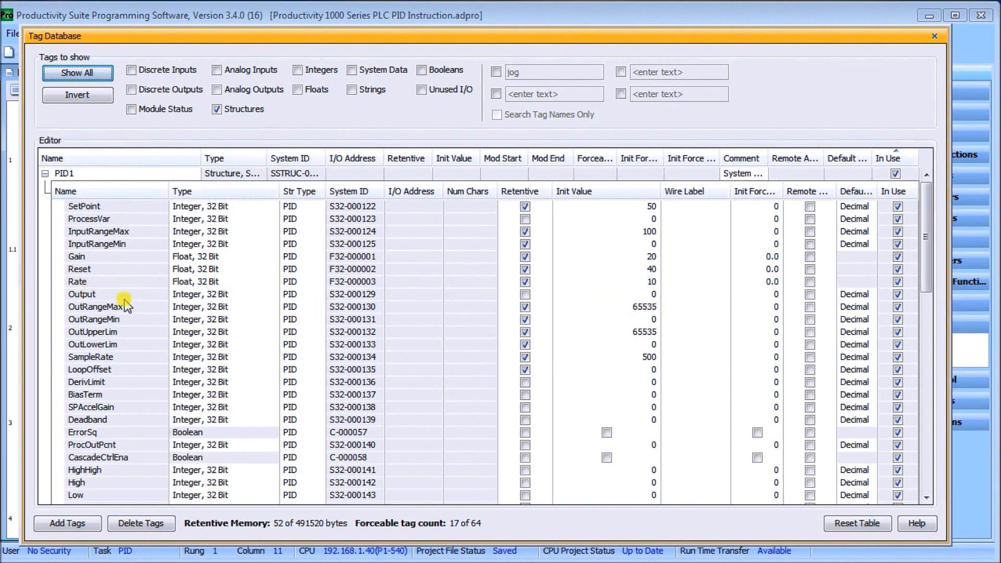
pyautogui.moveTo(105, 317)
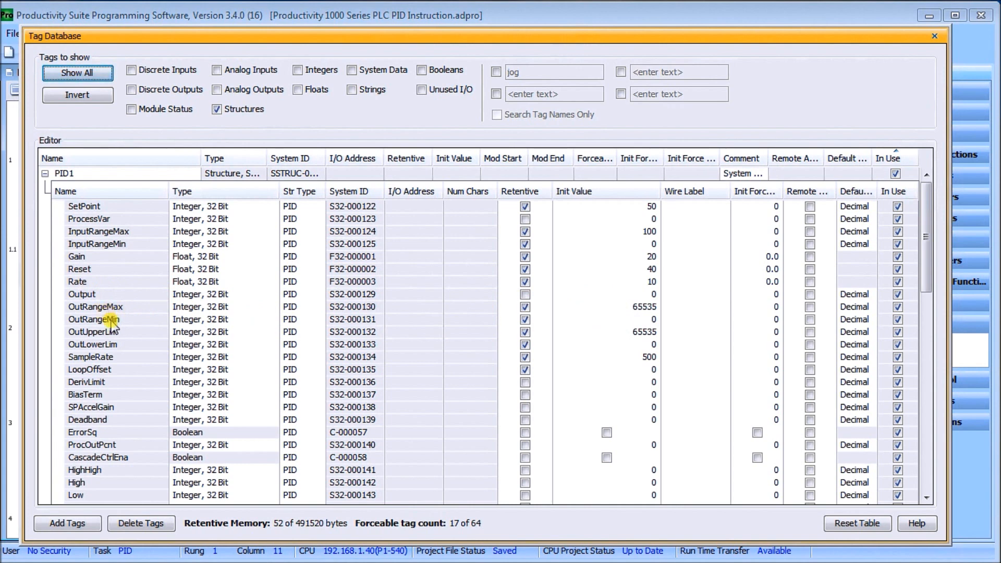
pyautogui.moveTo(657, 323)
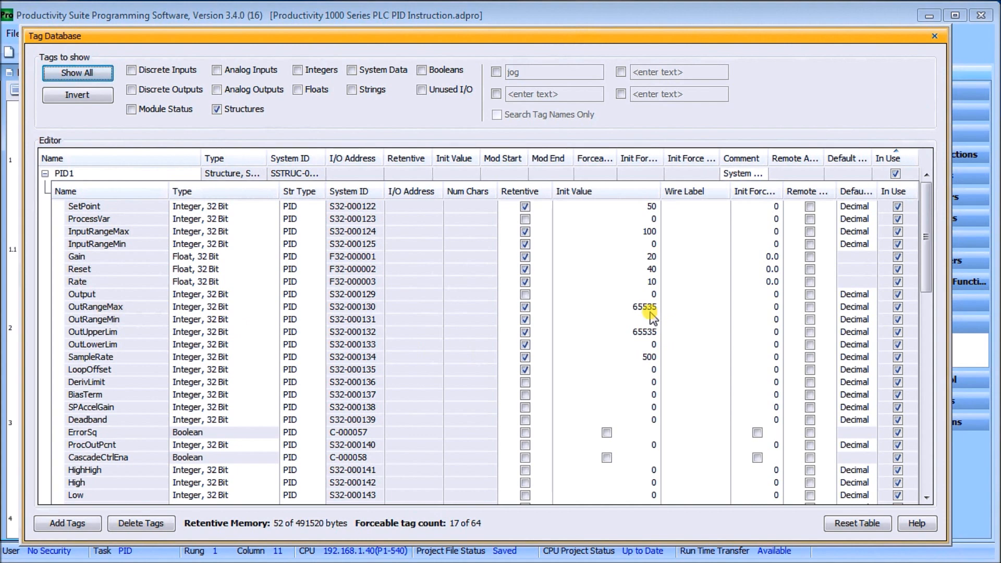
pyautogui.moveTo(656, 341)
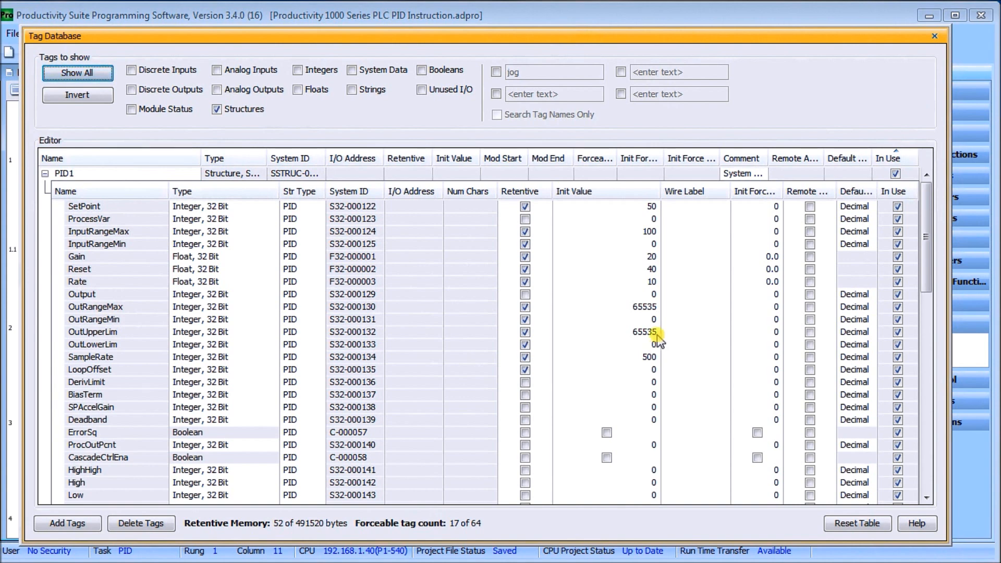
pyautogui.moveTo(668, 339)
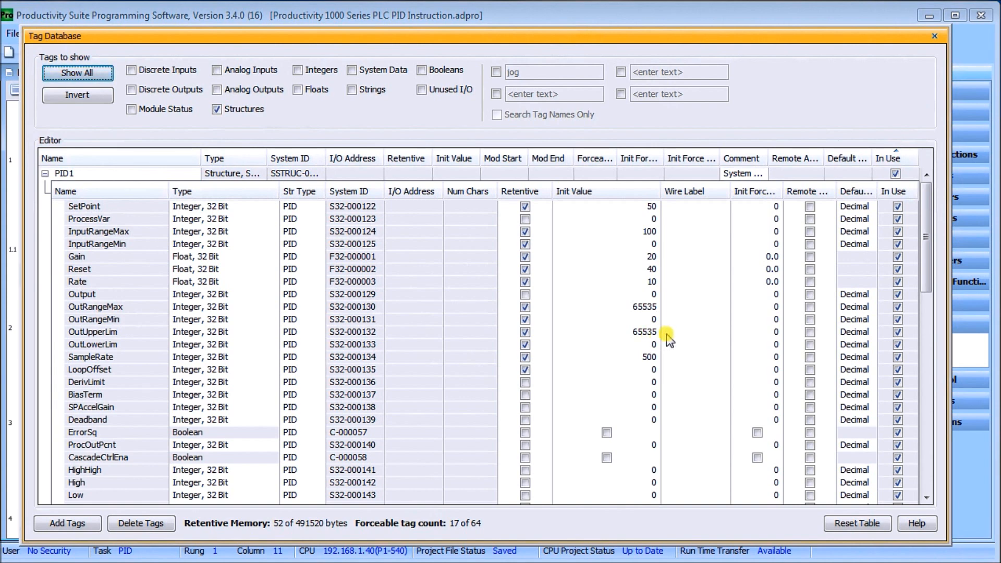
pyautogui.moveTo(100, 360)
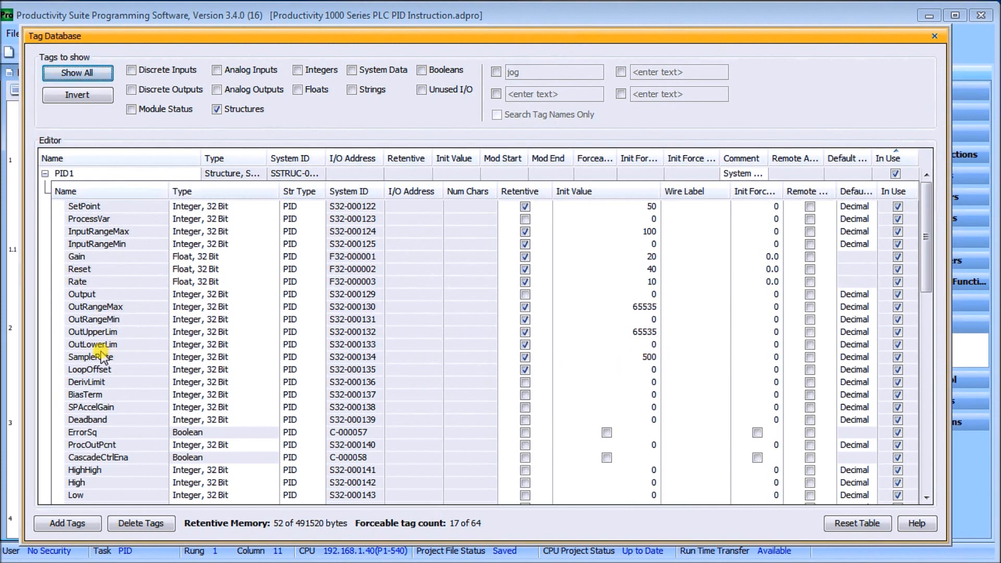
pyautogui.moveTo(662, 362)
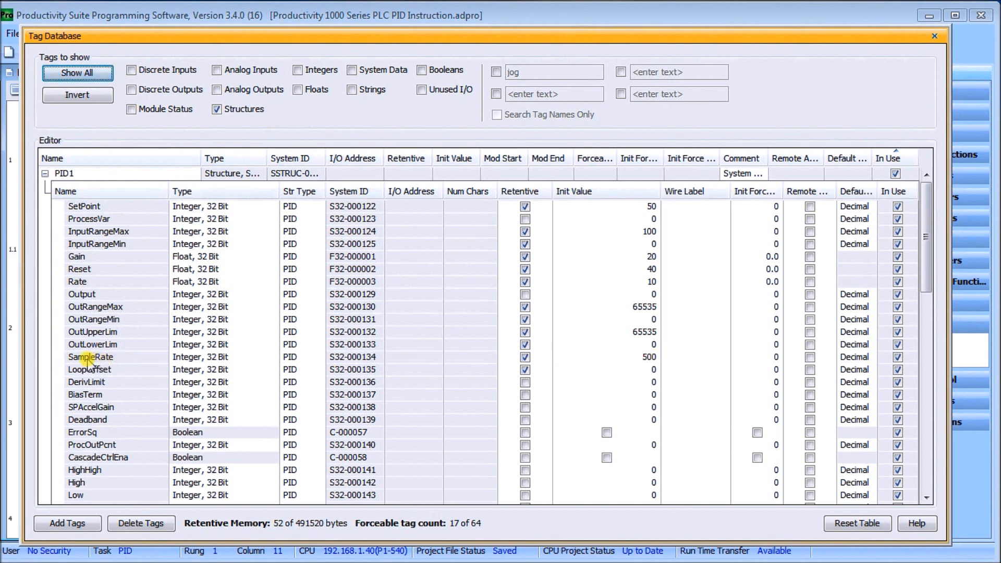
pyautogui.moveTo(518, 293)
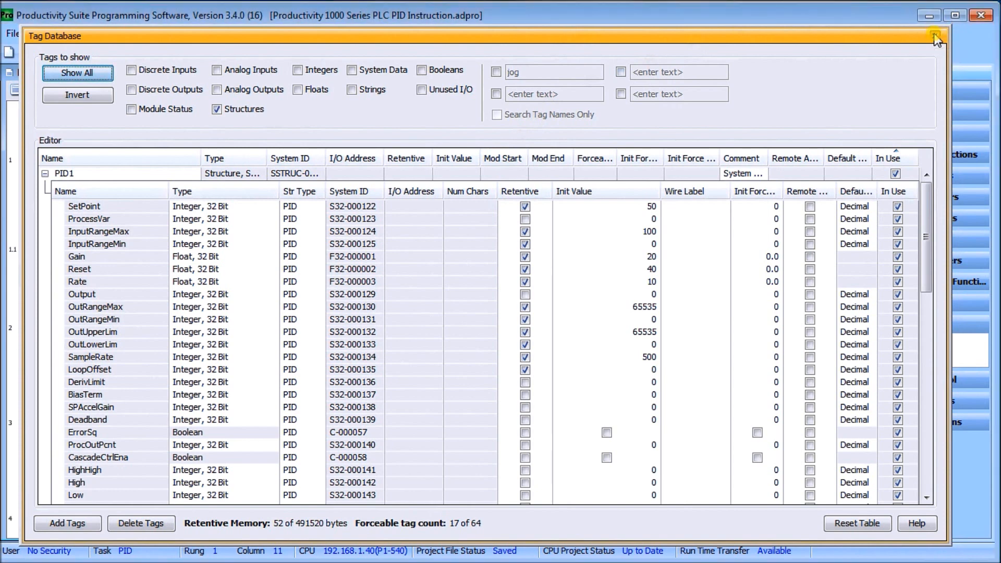
pyautogui.click(933, 35)
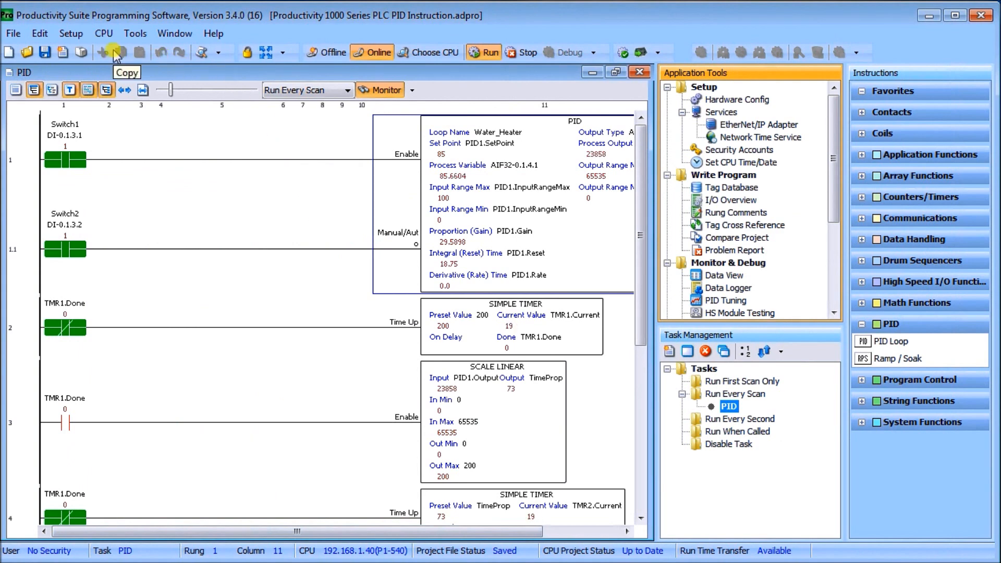
pyautogui.moveTo(213, 244)
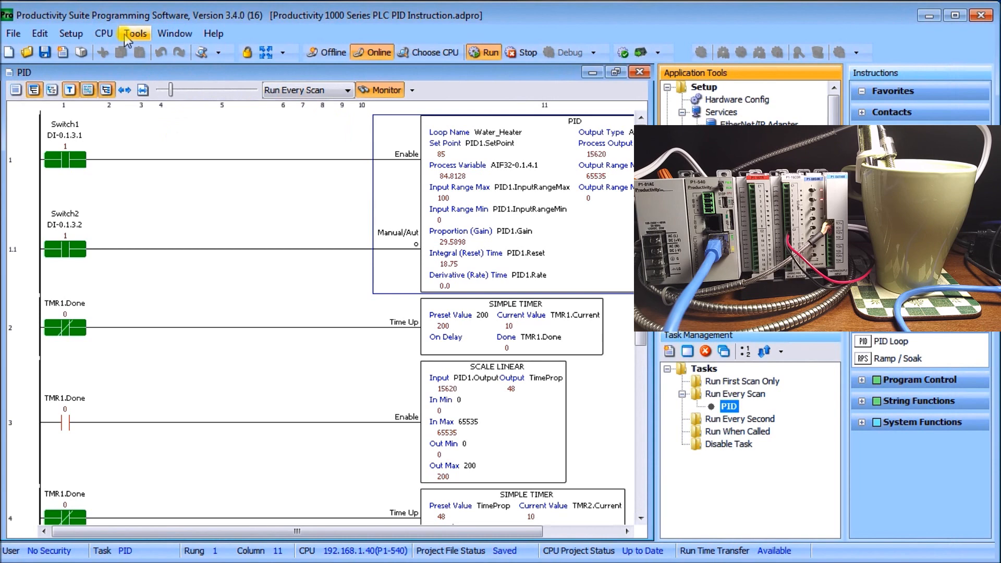
# Open PID Tuning to chart Water_Heater's setpoint 85, process variable and output trends.
pyautogui.click(135, 33)
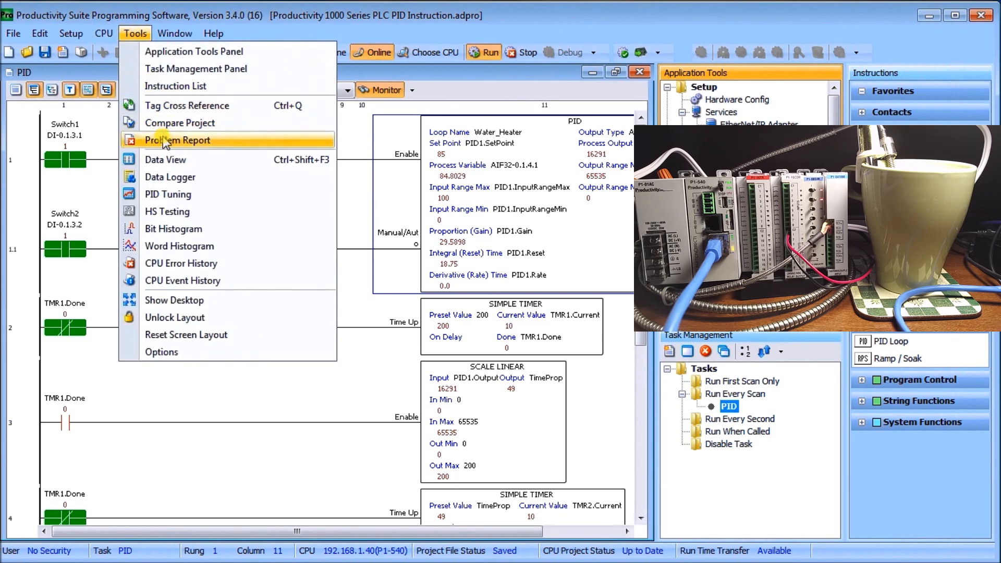
pyautogui.click(168, 195)
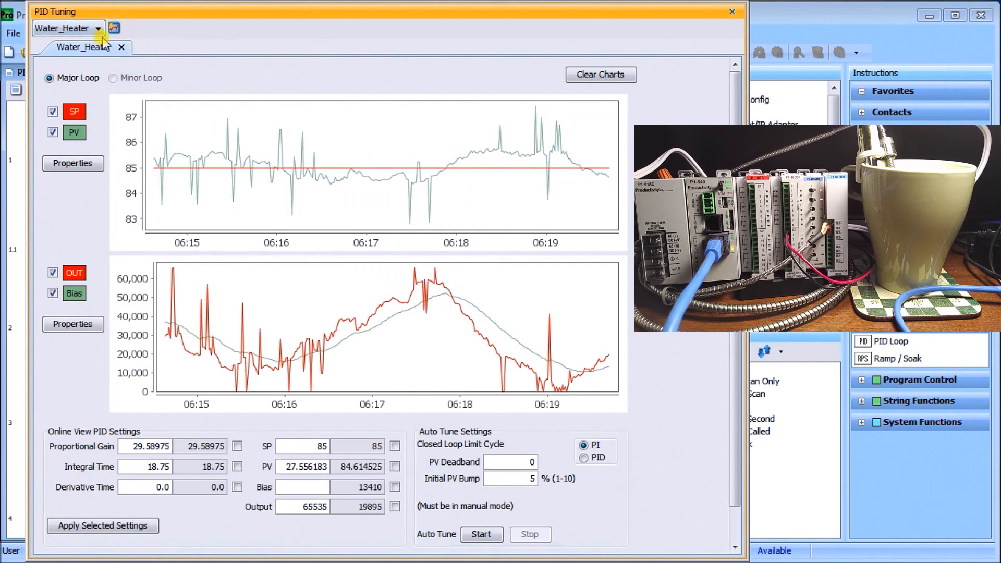
pyautogui.moveTo(121, 48)
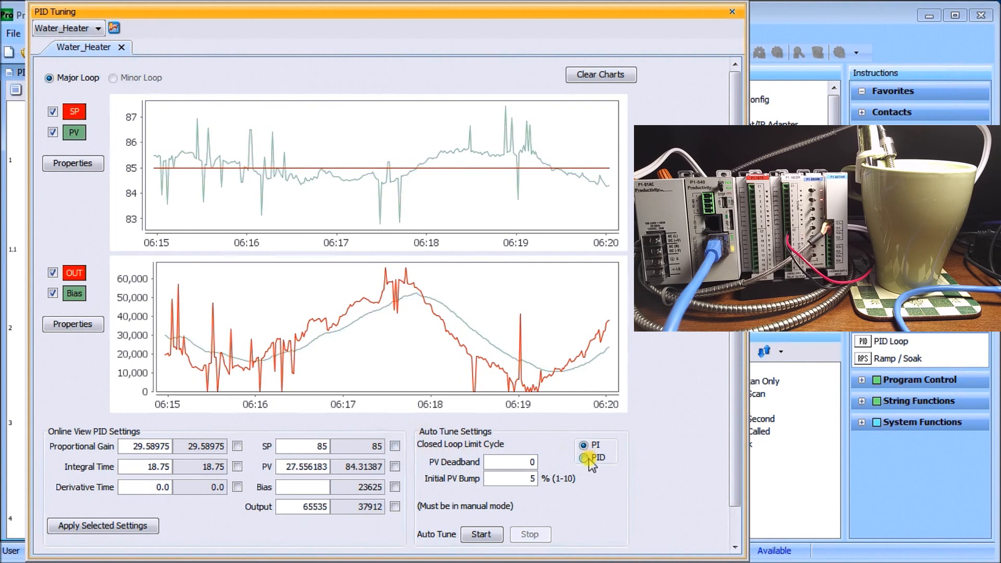
# Switch the Auto Tune Settings from PI to full PID mode.
pyautogui.click(581, 459)
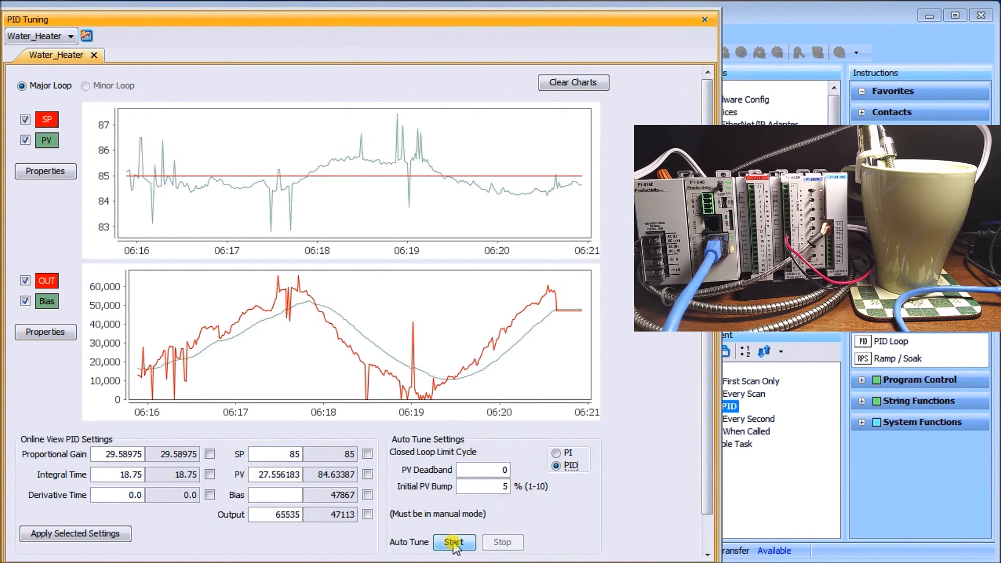
# Start Water_Heater auto tune and watch output hit 65535 as temperature passes 89.
pyautogui.click(455, 557)
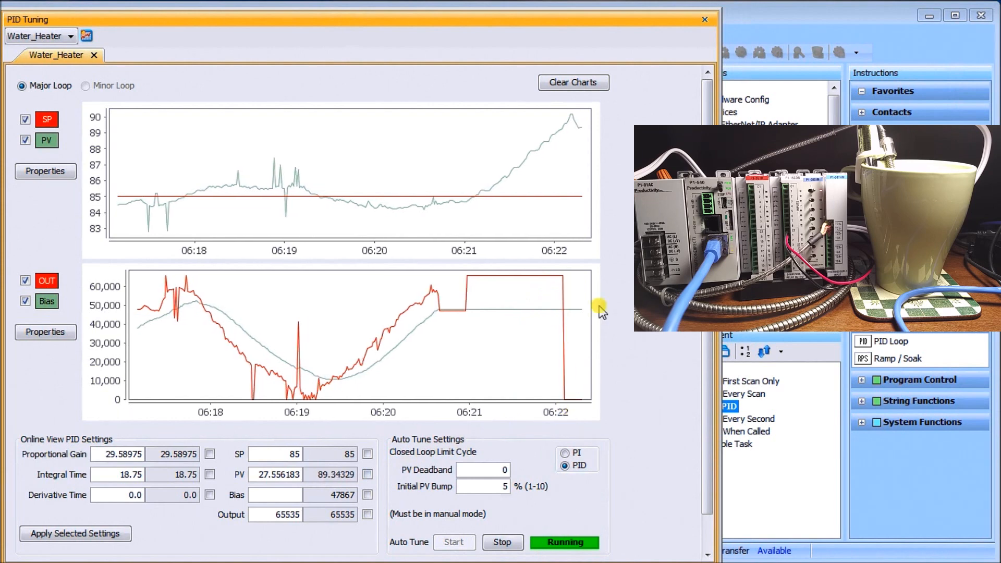
pyautogui.moveTo(617, 245)
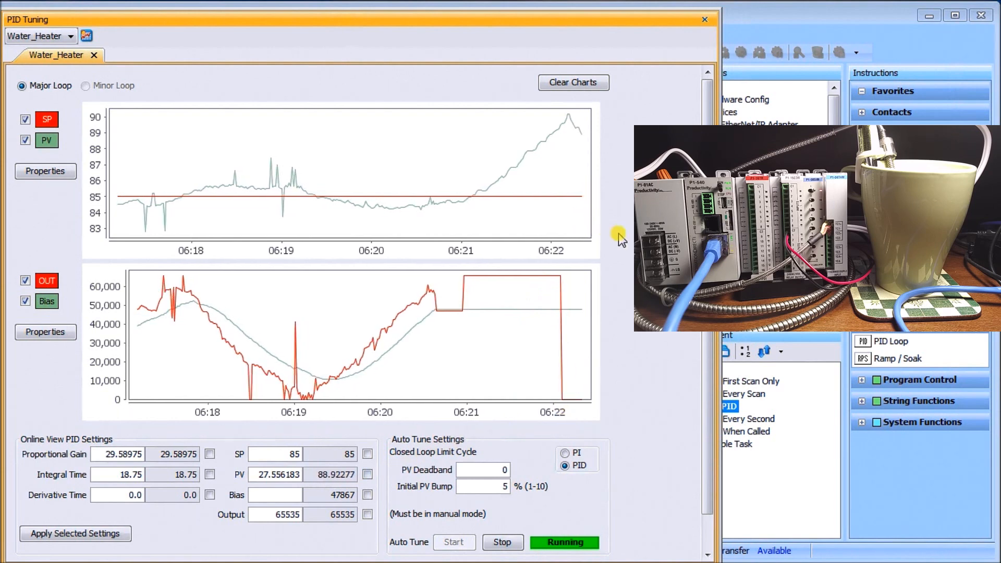
pyautogui.moveTo(627, 243)
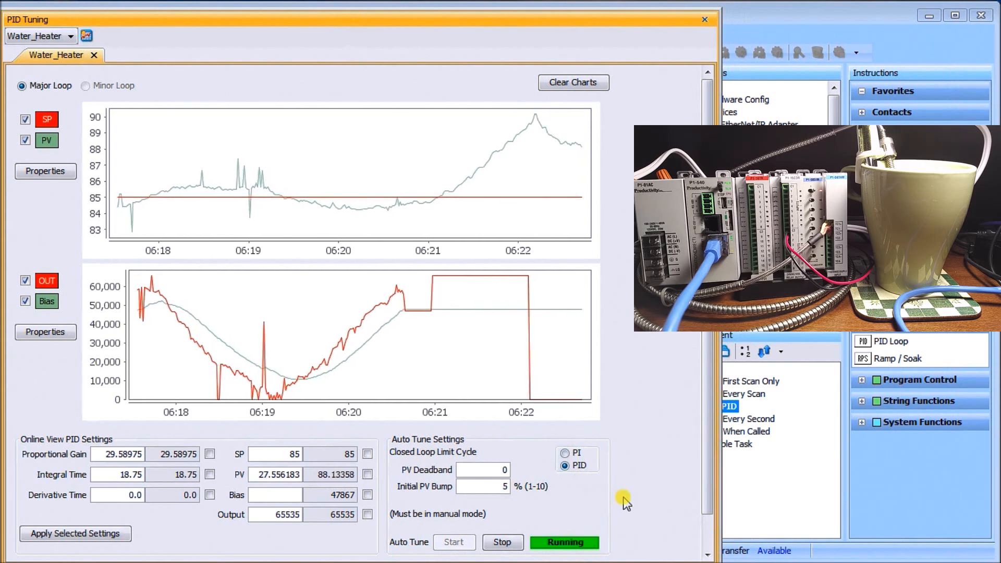
pyautogui.moveTo(442, 509)
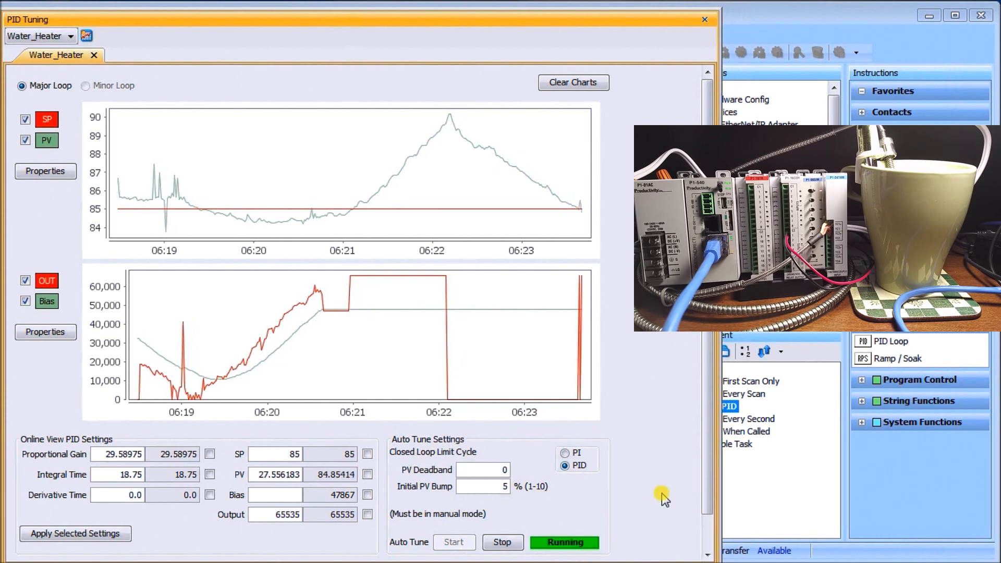
pyautogui.moveTo(639, 397)
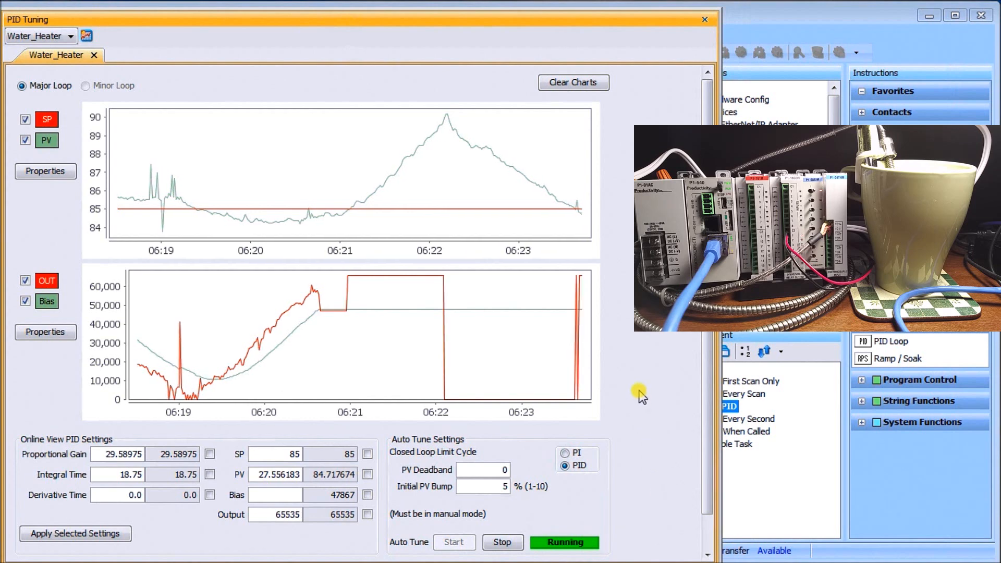
pyautogui.moveTo(634, 359)
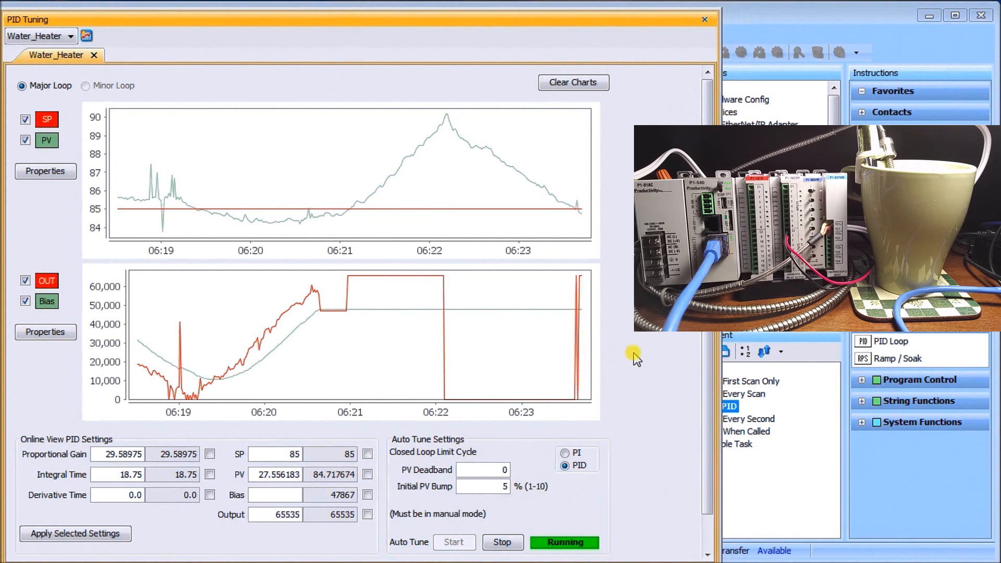
pyautogui.moveTo(645, 358)
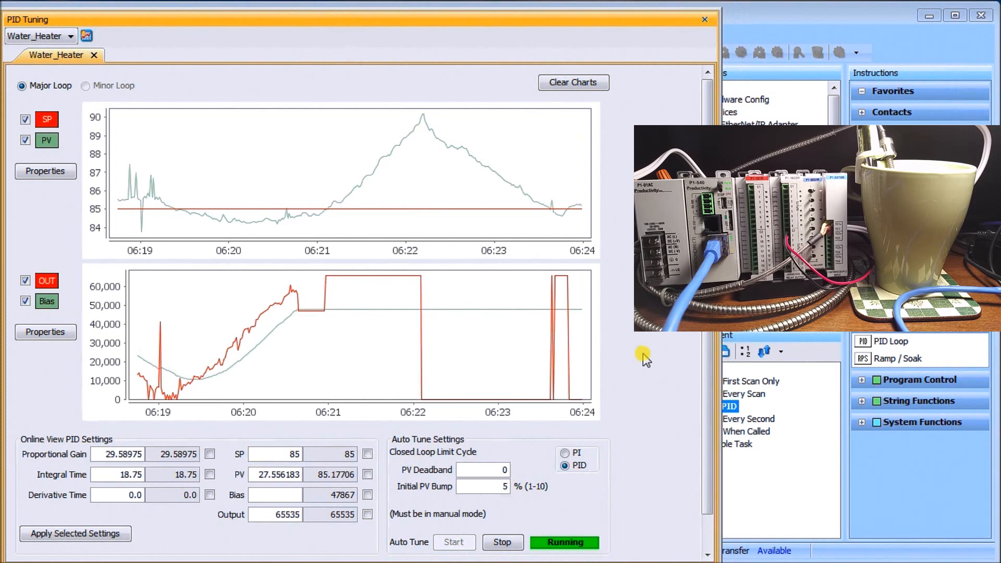
pyautogui.moveTo(642, 374)
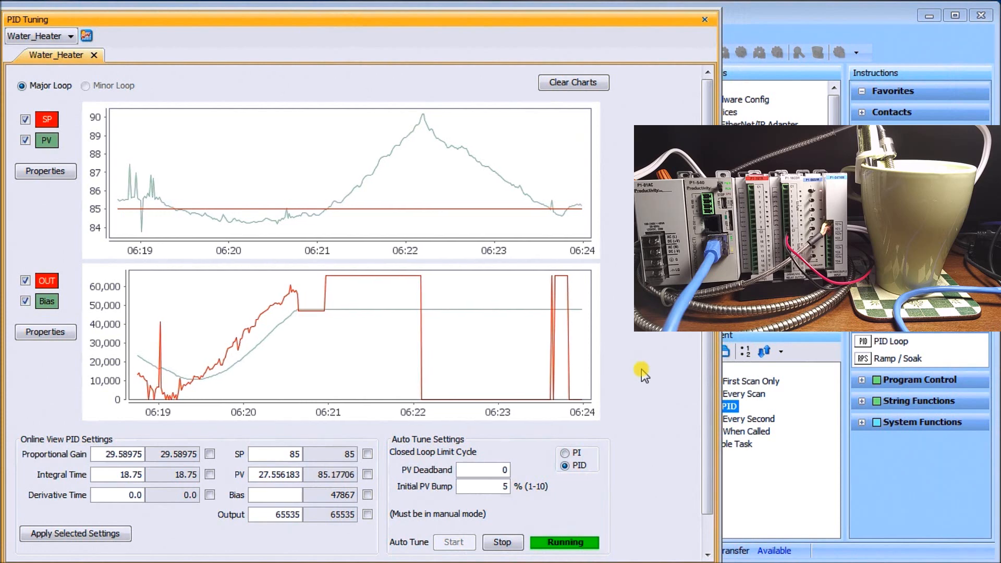
pyautogui.moveTo(627, 543)
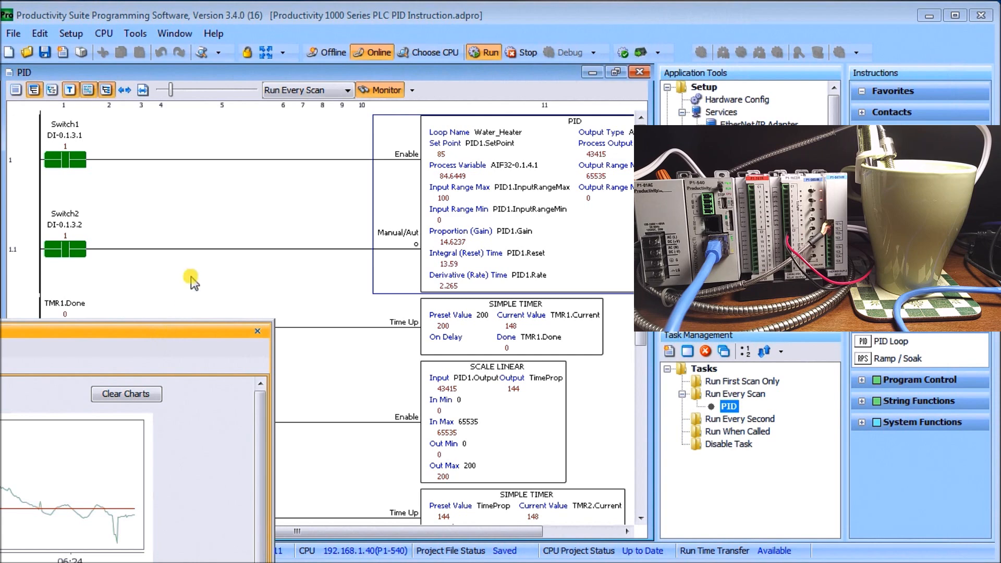
pyautogui.moveTo(211, 289)
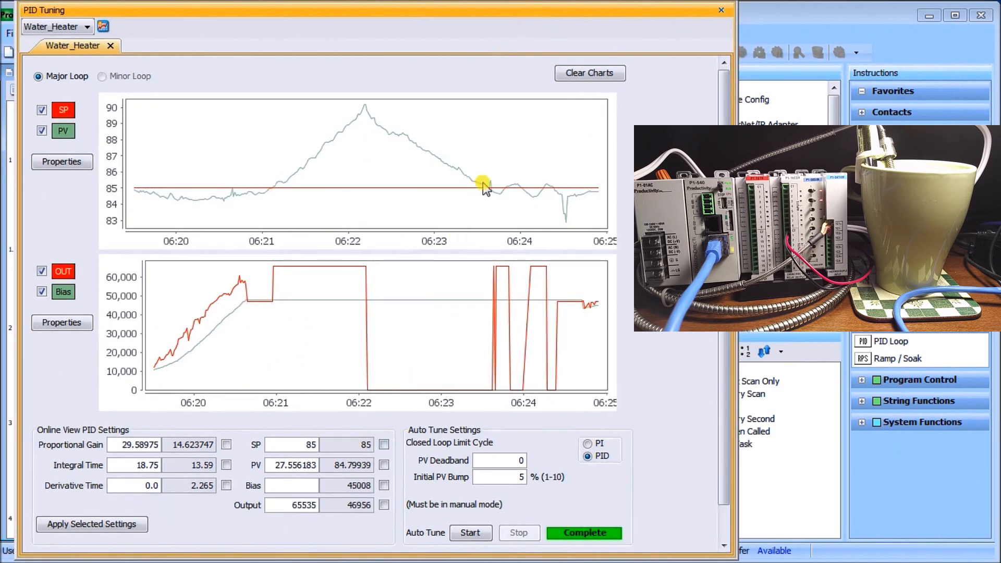
pyautogui.moveTo(579, 193)
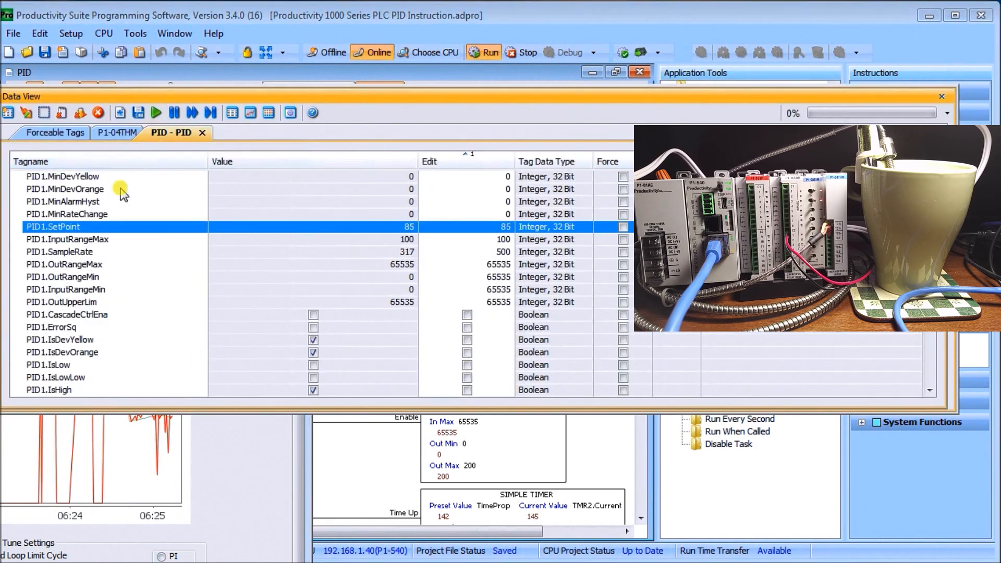
# Write 88 to PID1.SetPoint in Data View, then close Data View.
pyautogui.click(480, 227)
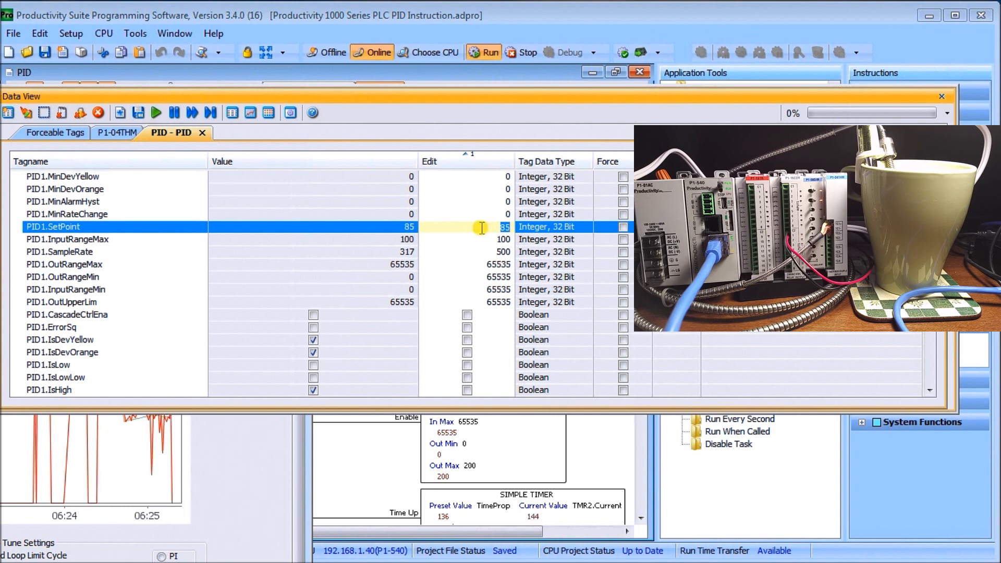
pyautogui.write('88')
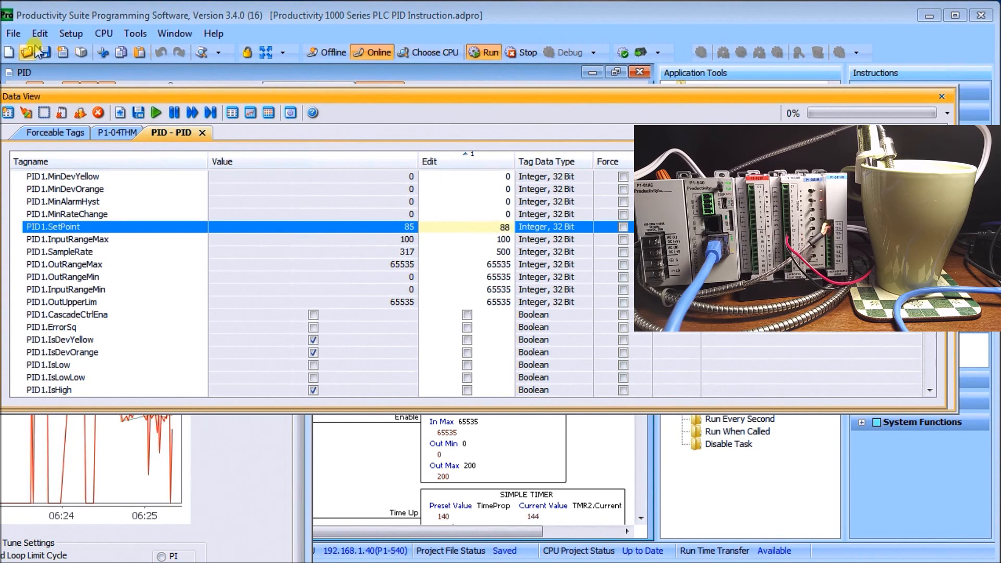
pyautogui.moveTo(64, 52)
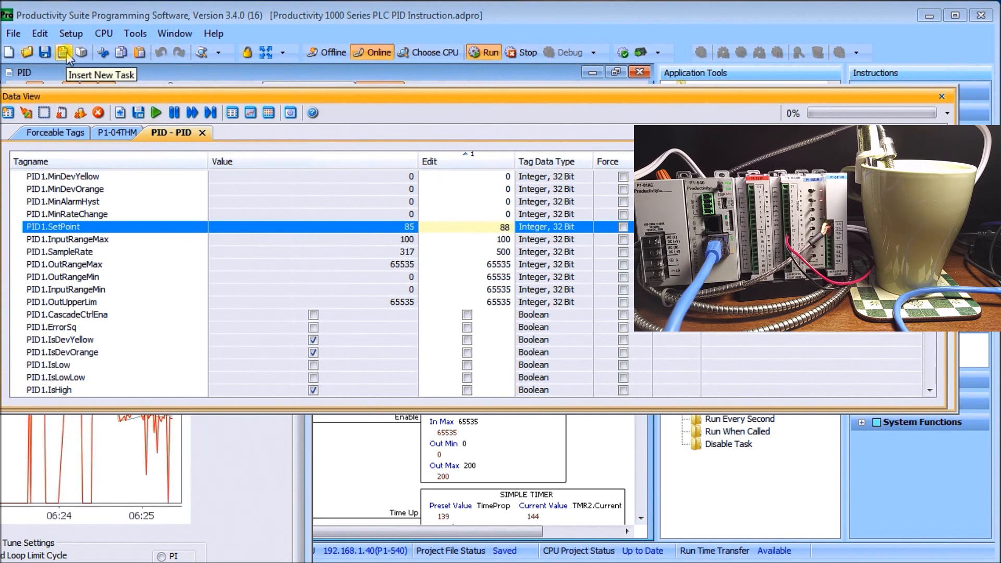
pyautogui.moveTo(94, 112)
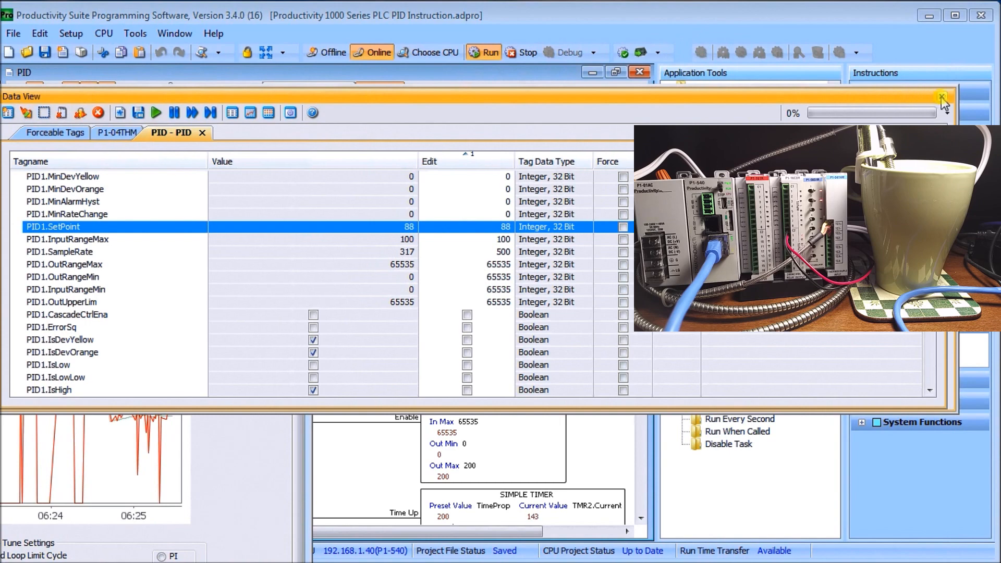
pyautogui.click(940, 97)
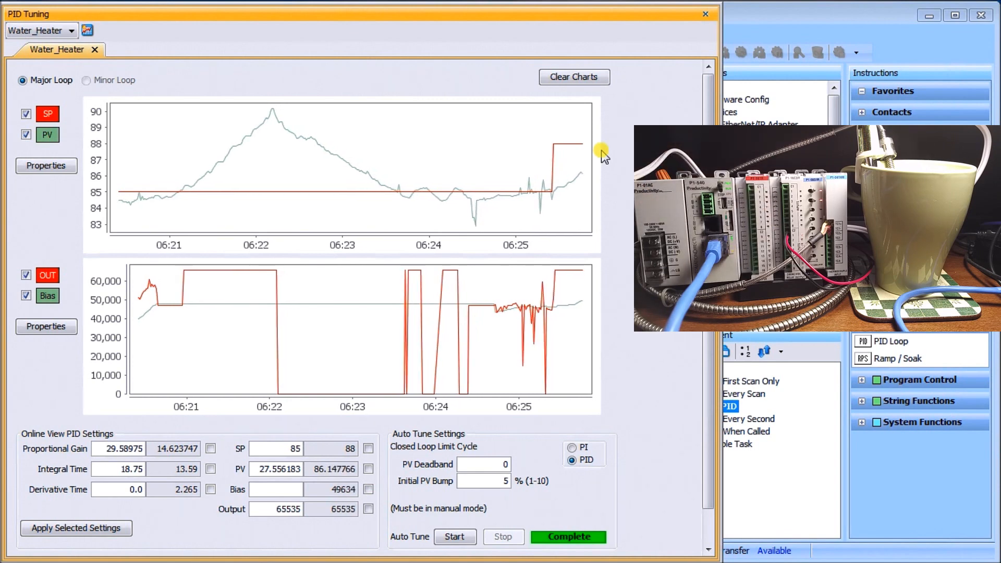
pyautogui.moveTo(584, 167)
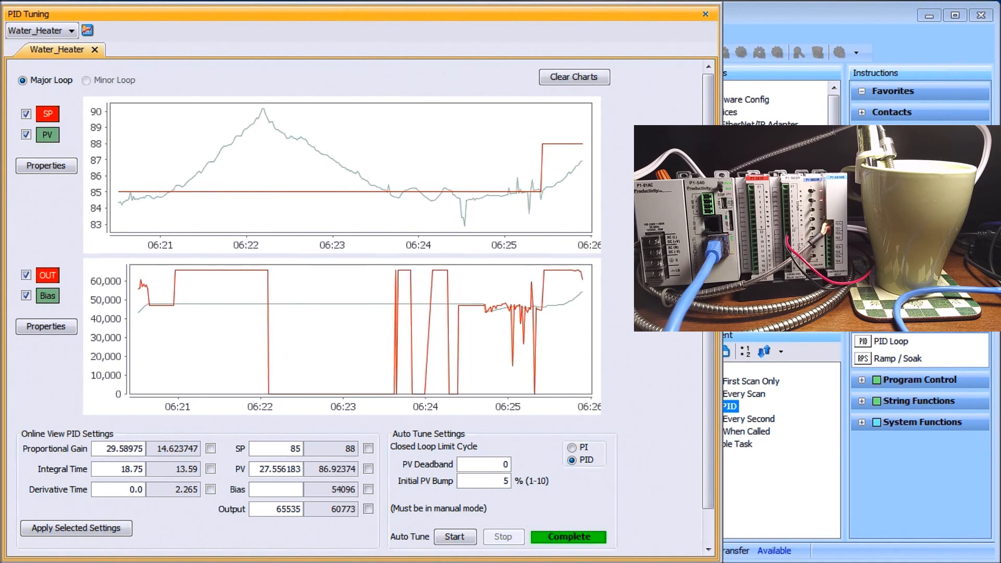
pyautogui.moveTo(615, 291)
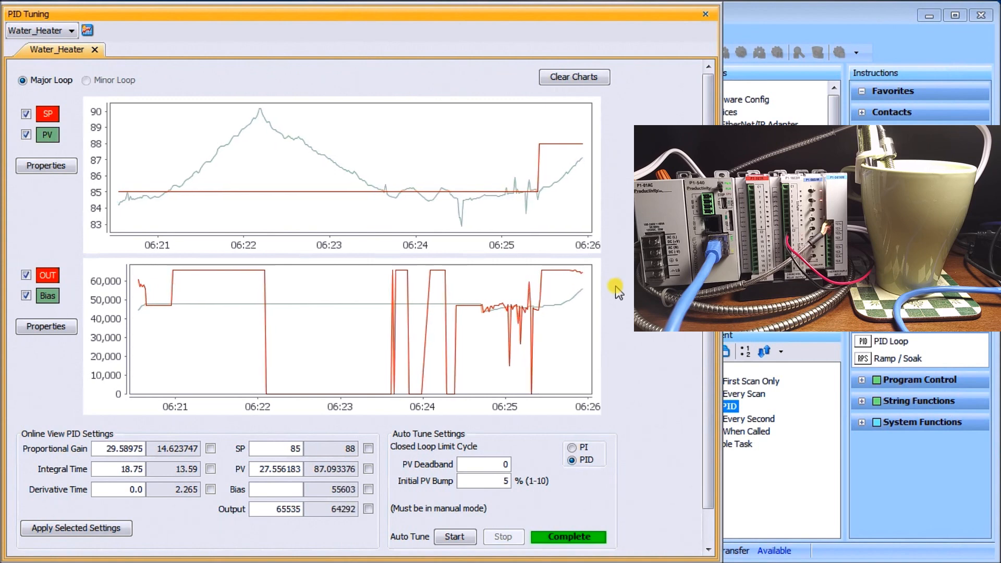